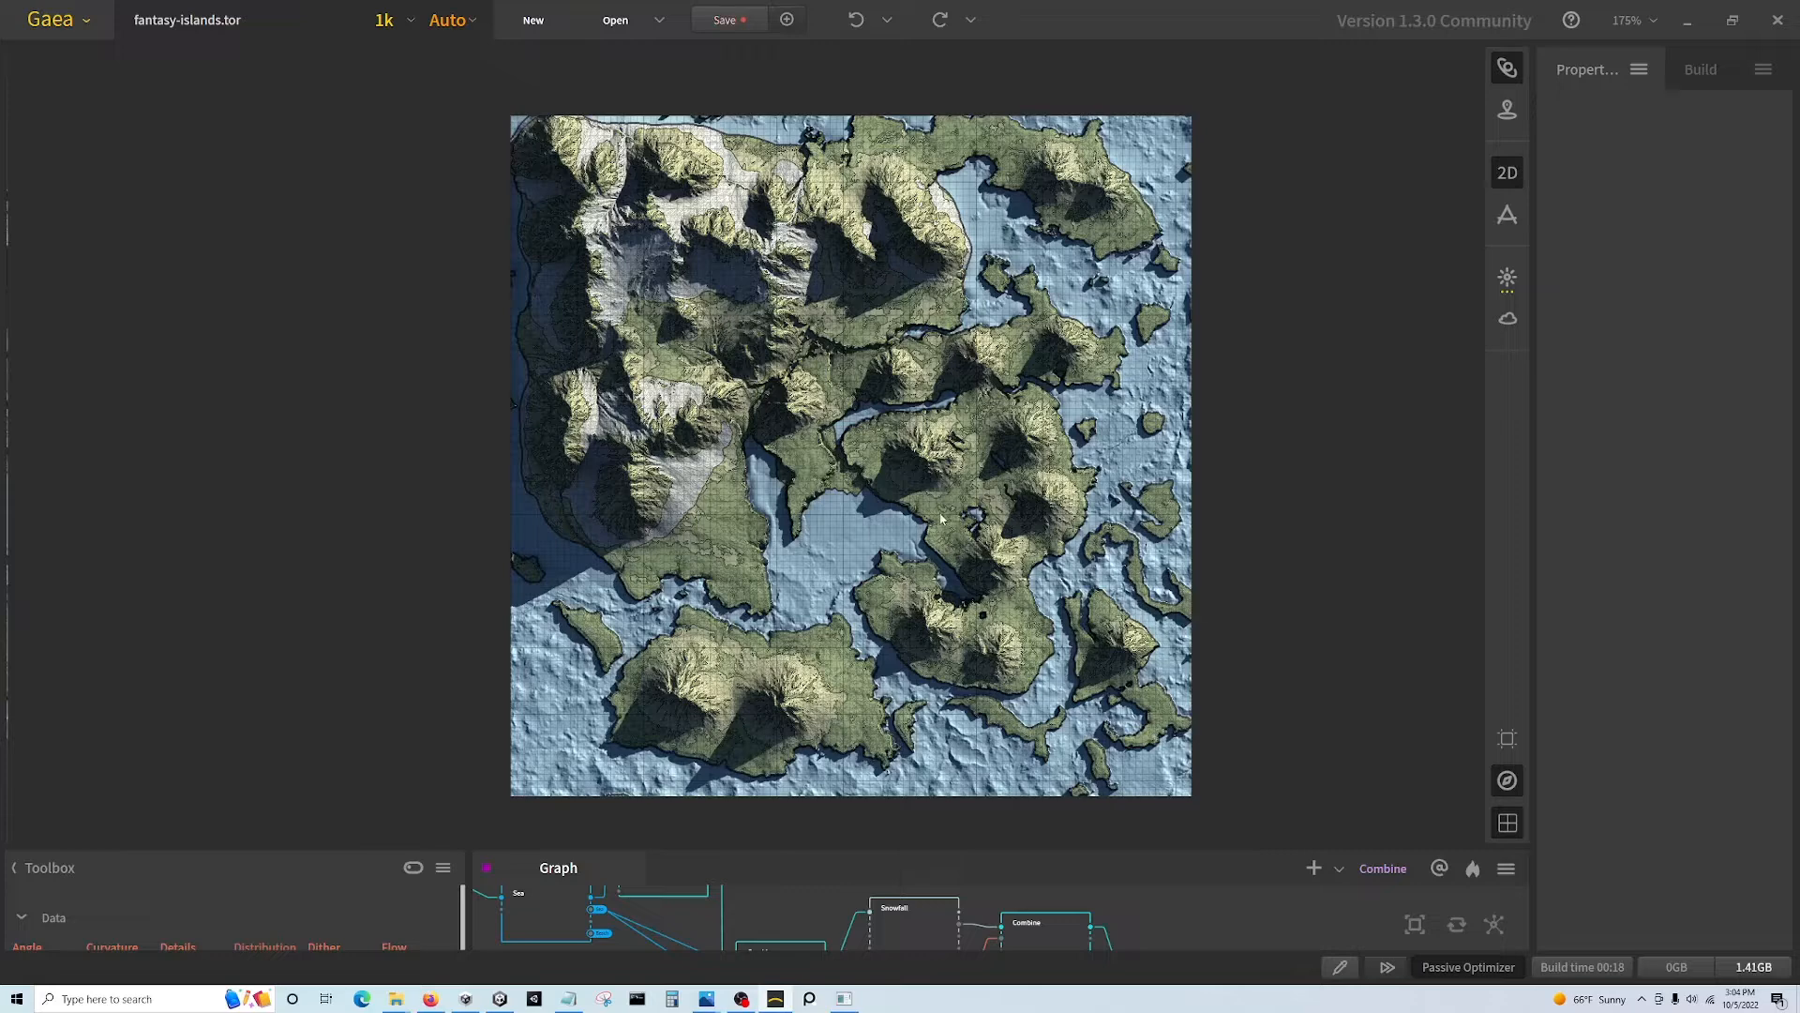
mouse_move(938, 504)
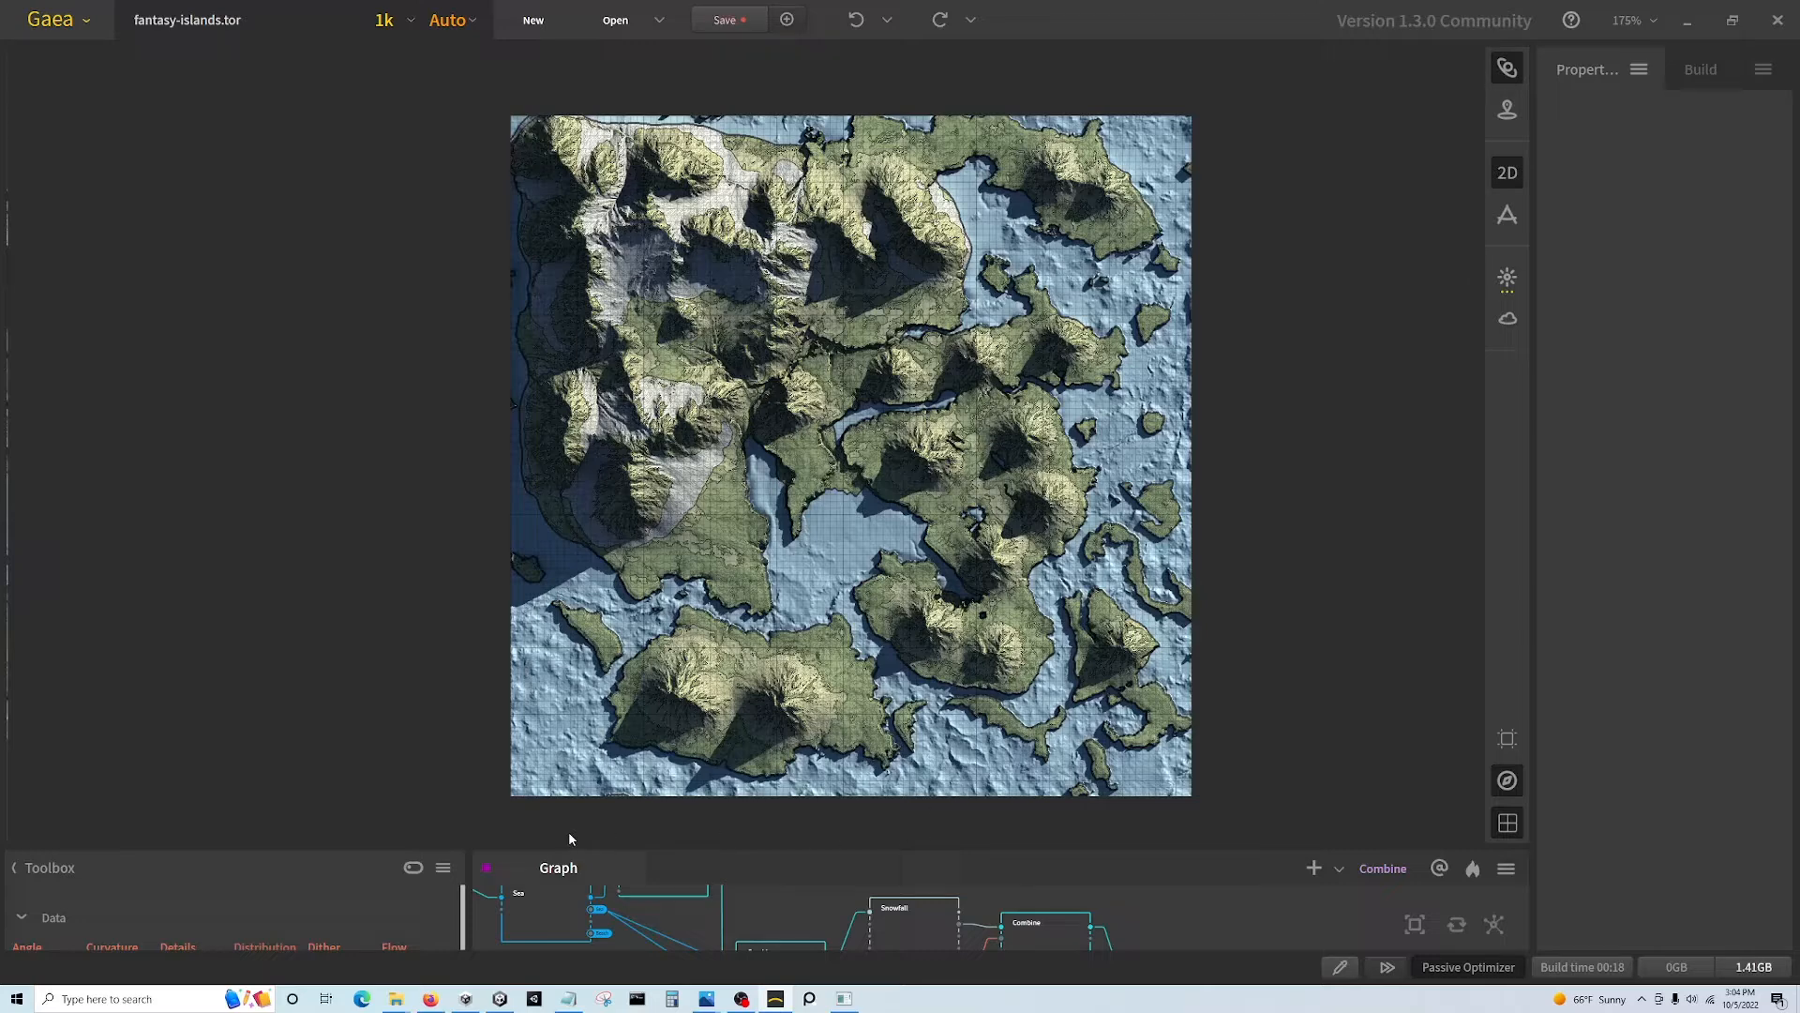
mouse_move(585, 865)
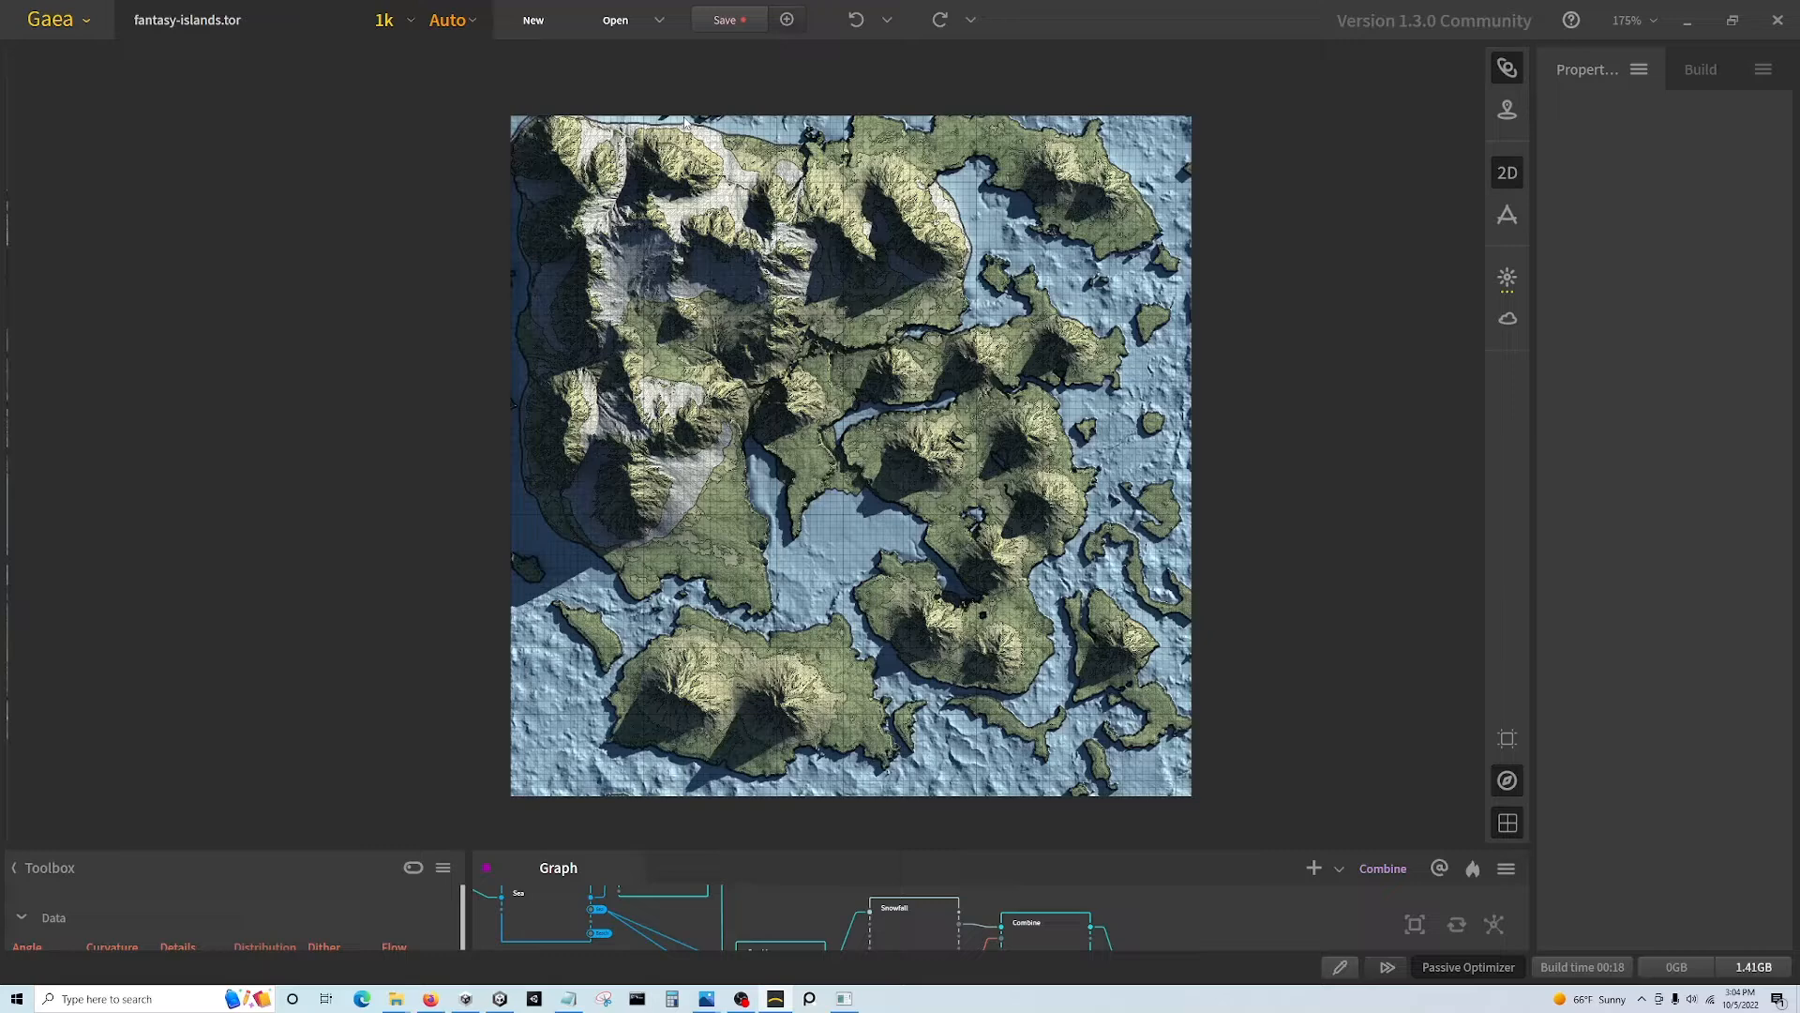
mouse_move(1005, 180)
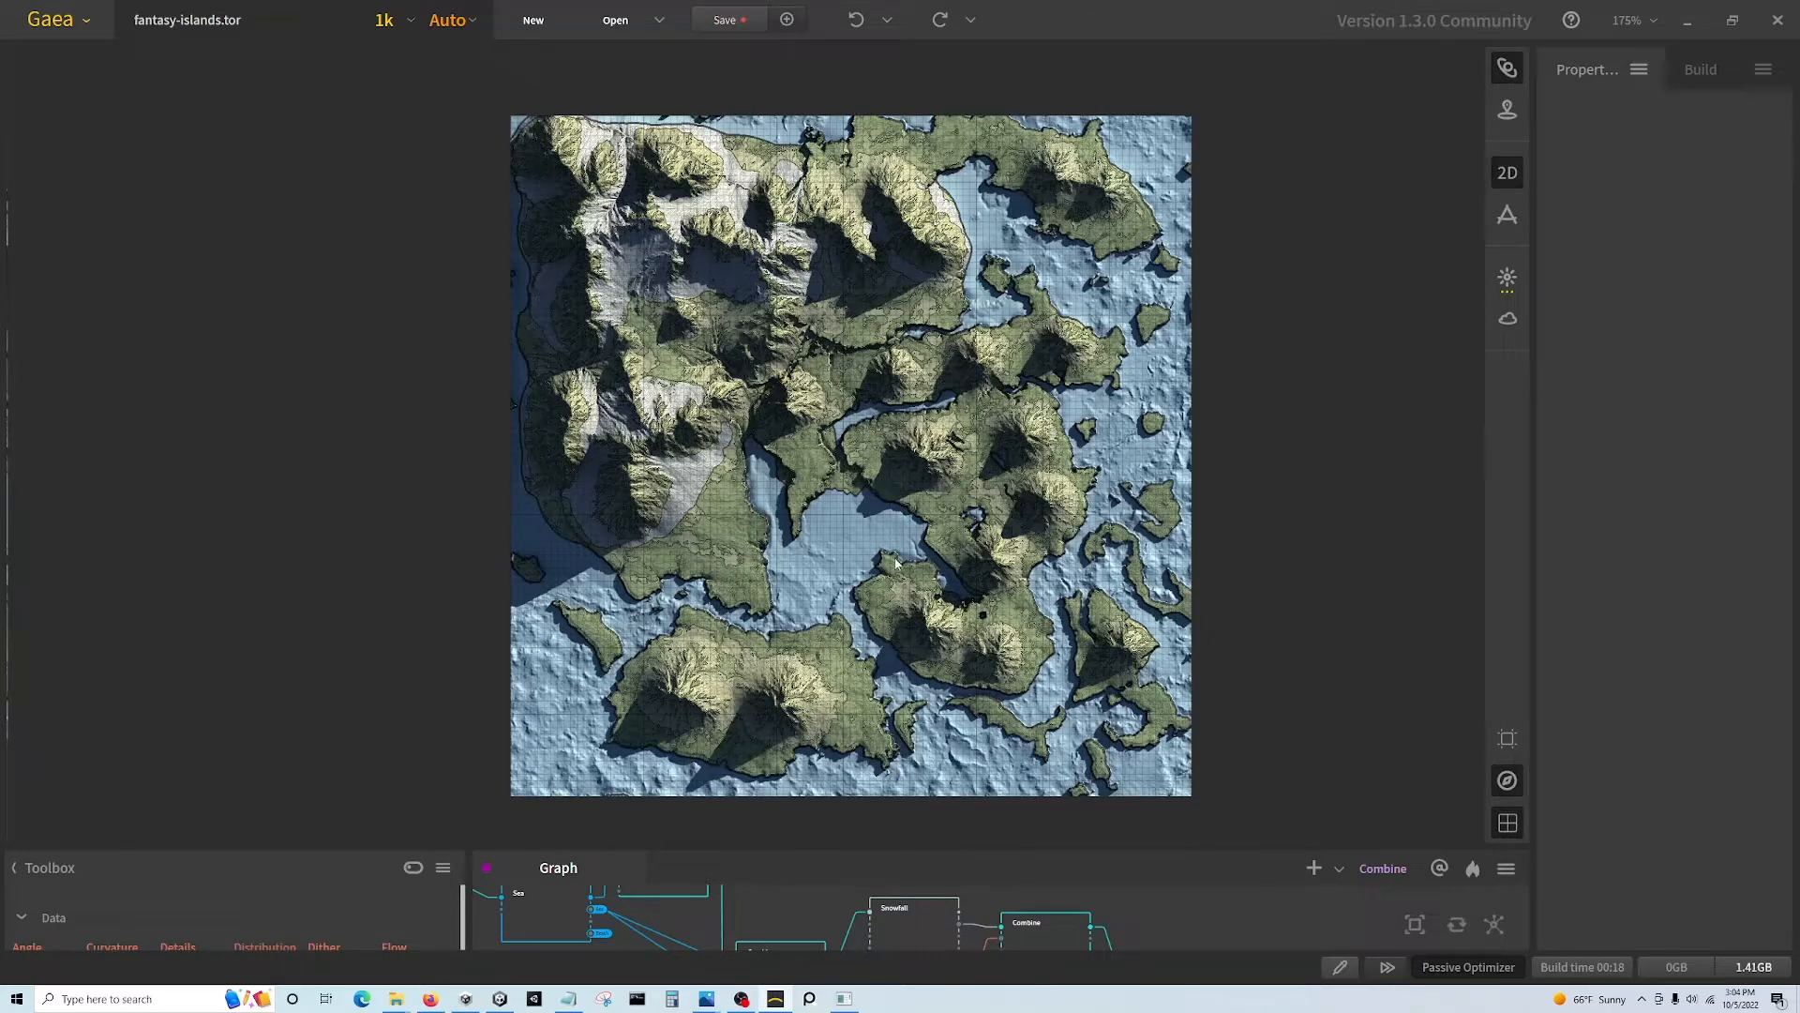
mouse_move(885, 510)
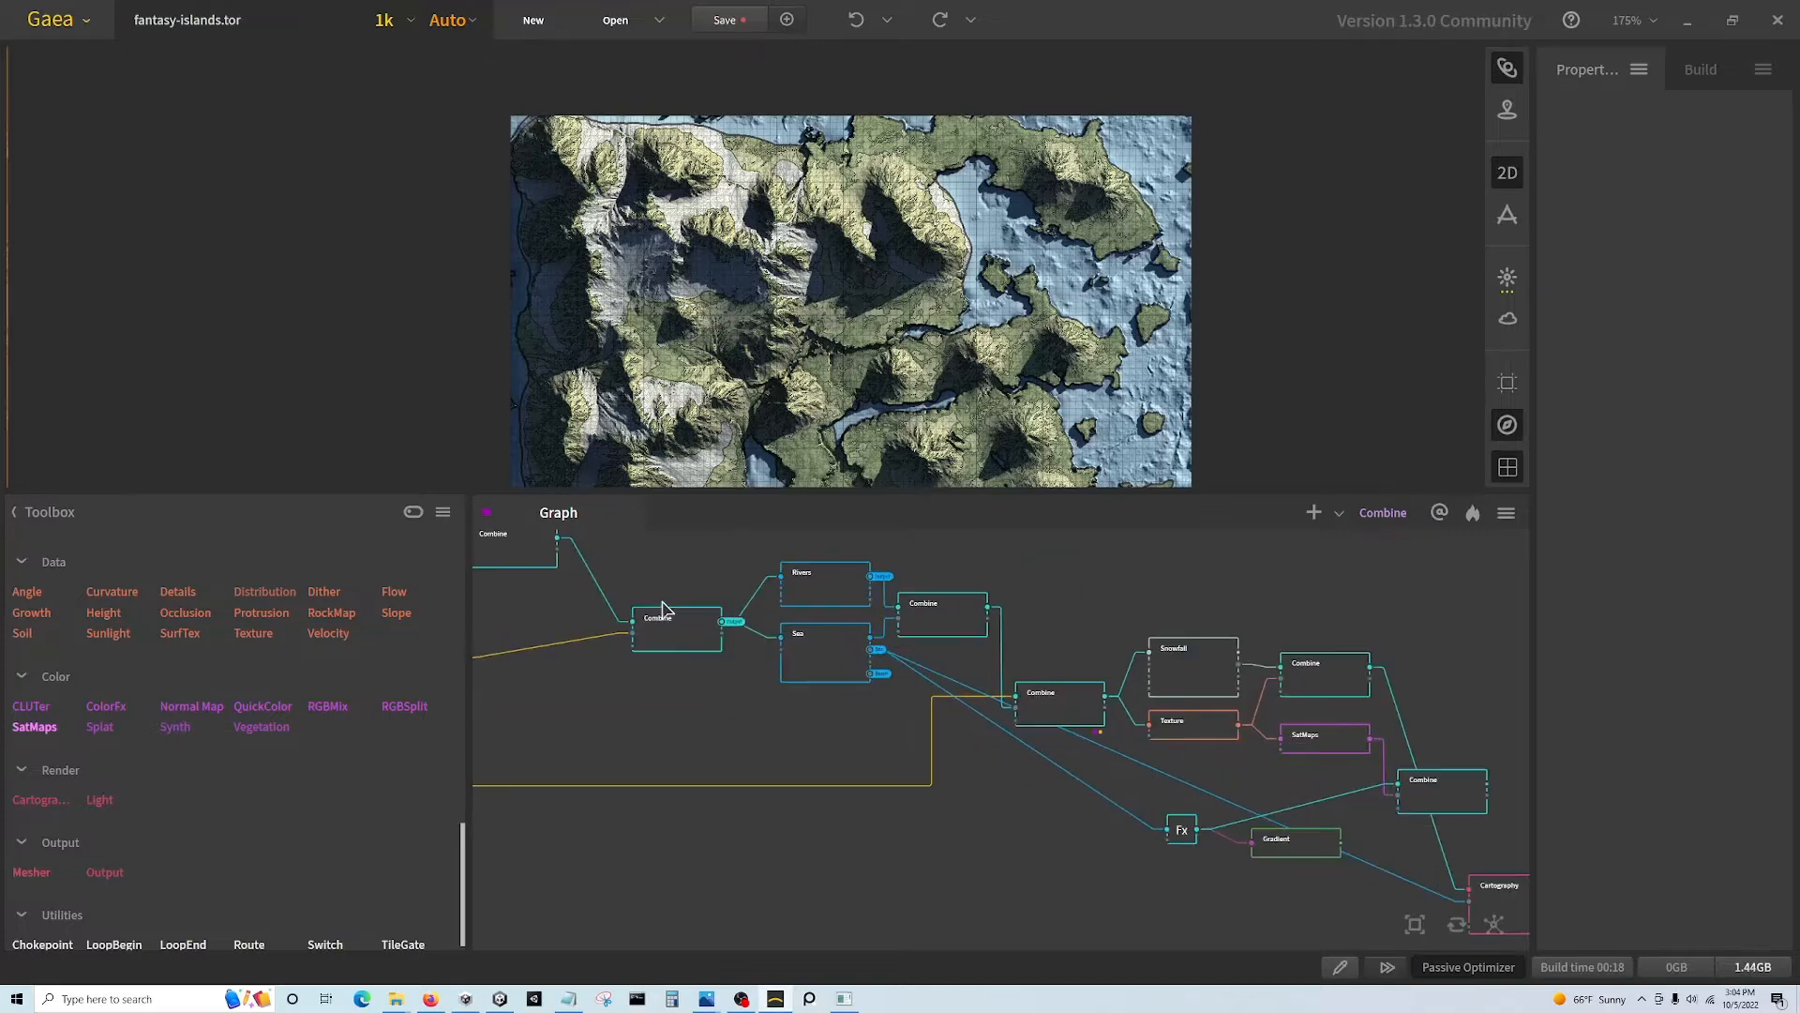
mouse_move(1165, 677)
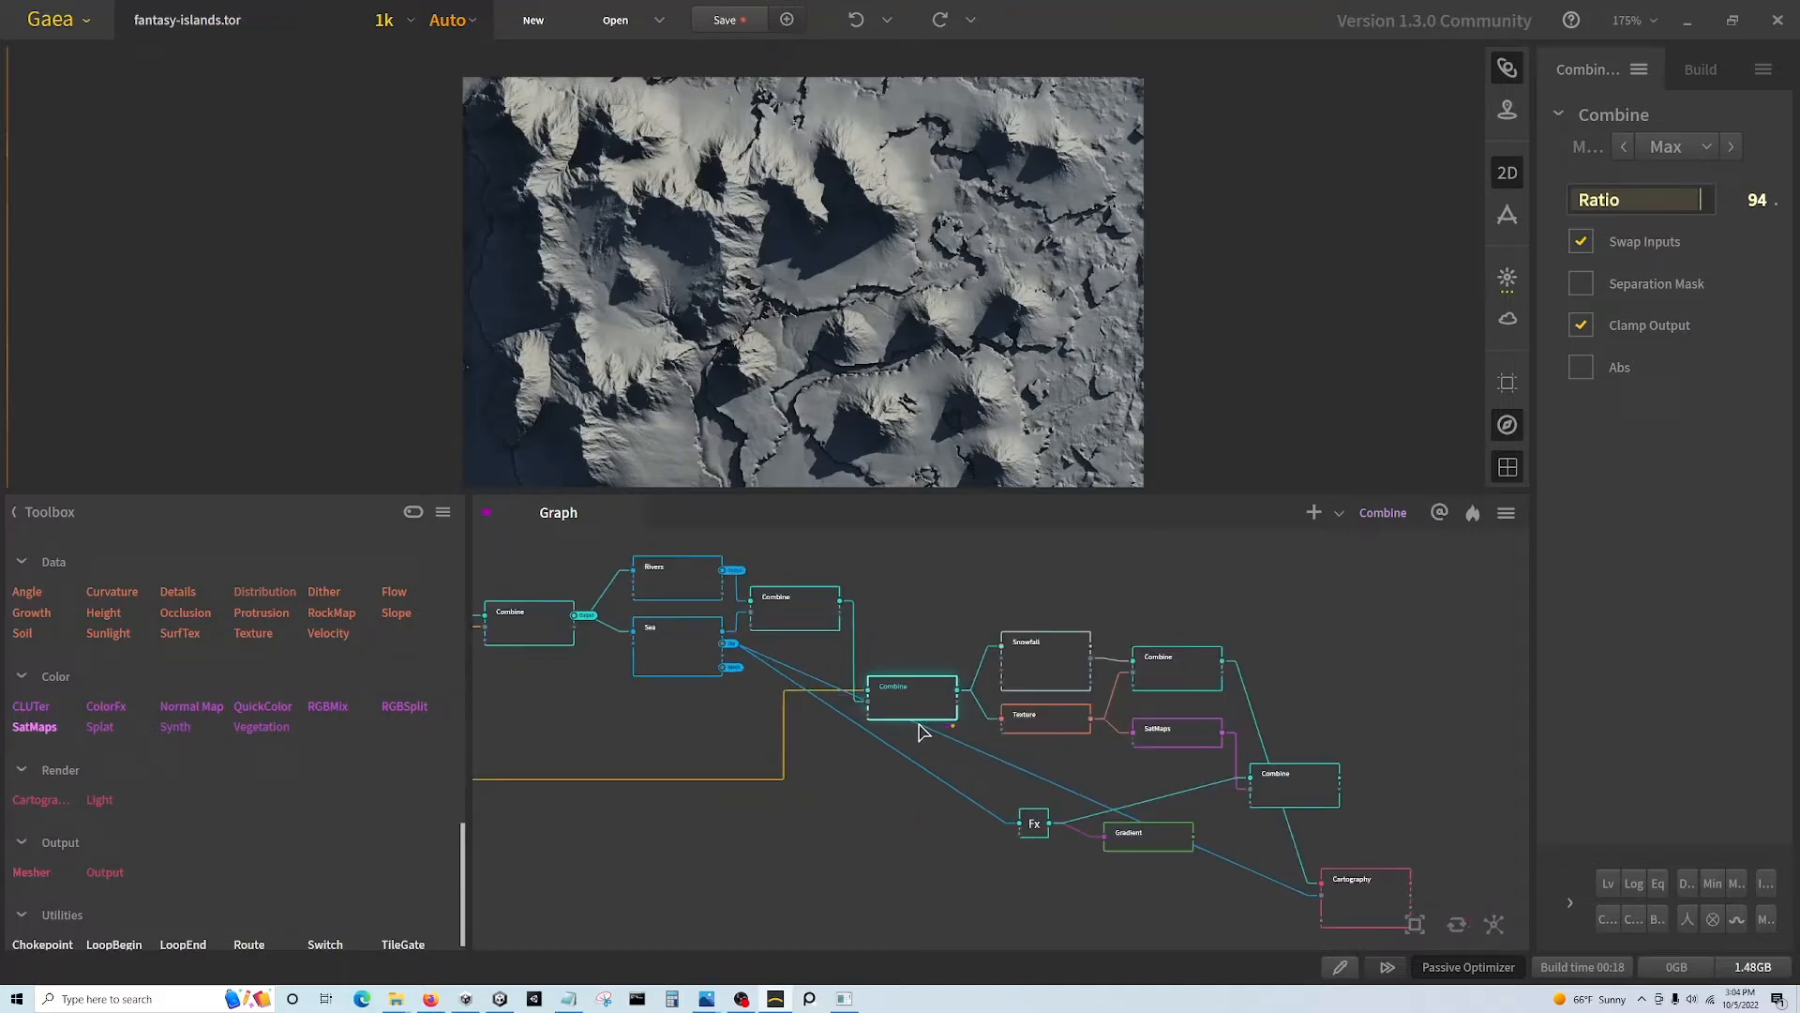
mouse_move(1037, 664)
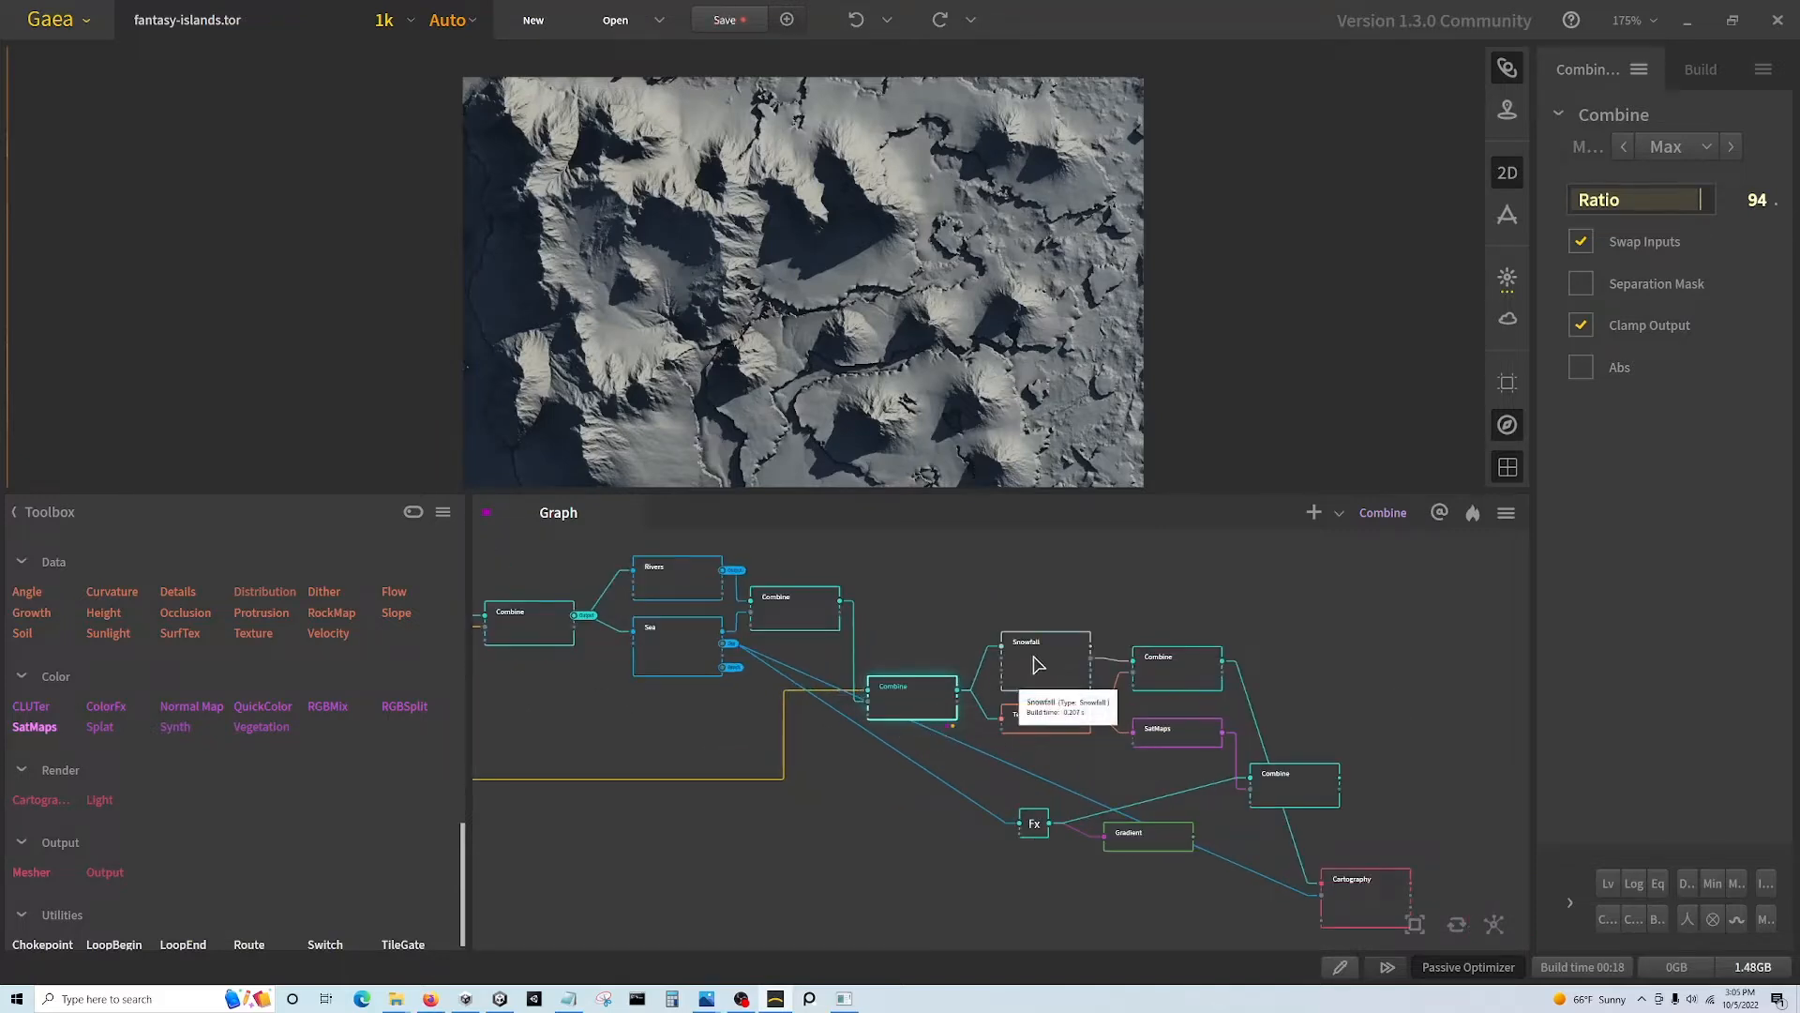
- Preview the Snowfall node's snowy output, then switch the preview to the Texture node
left_click(1043, 660)
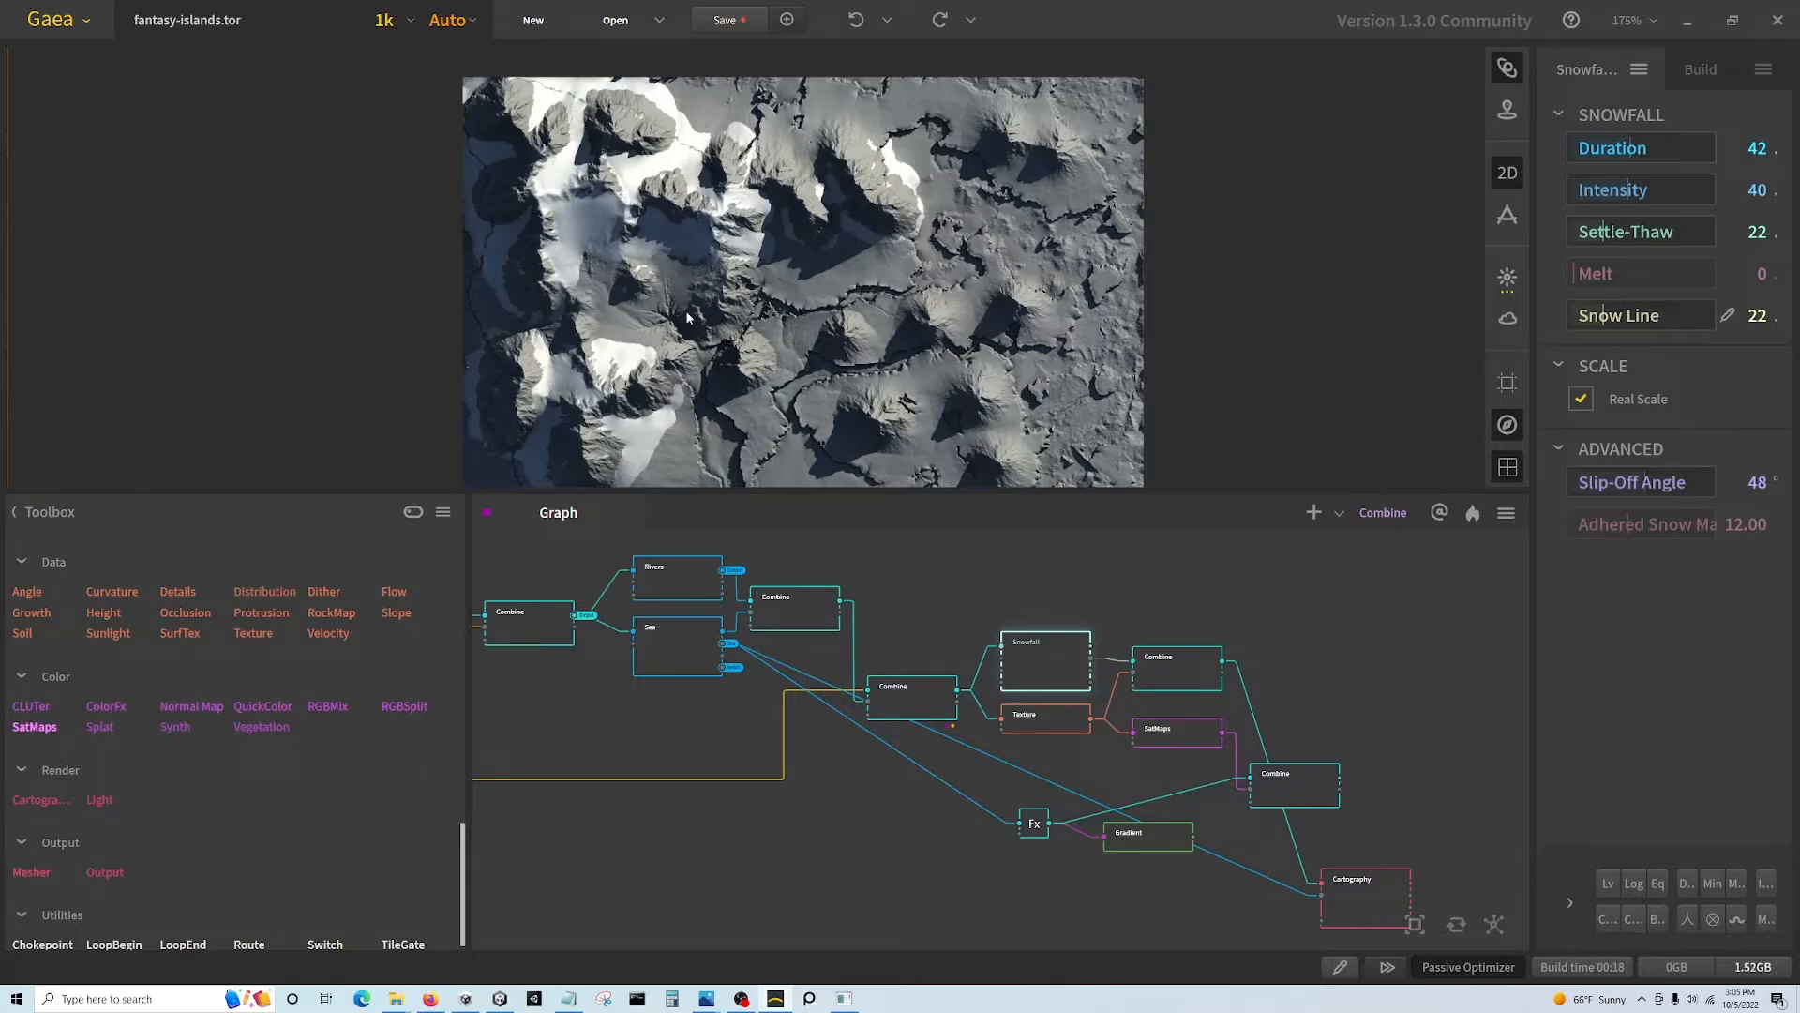
mouse_move(644, 201)
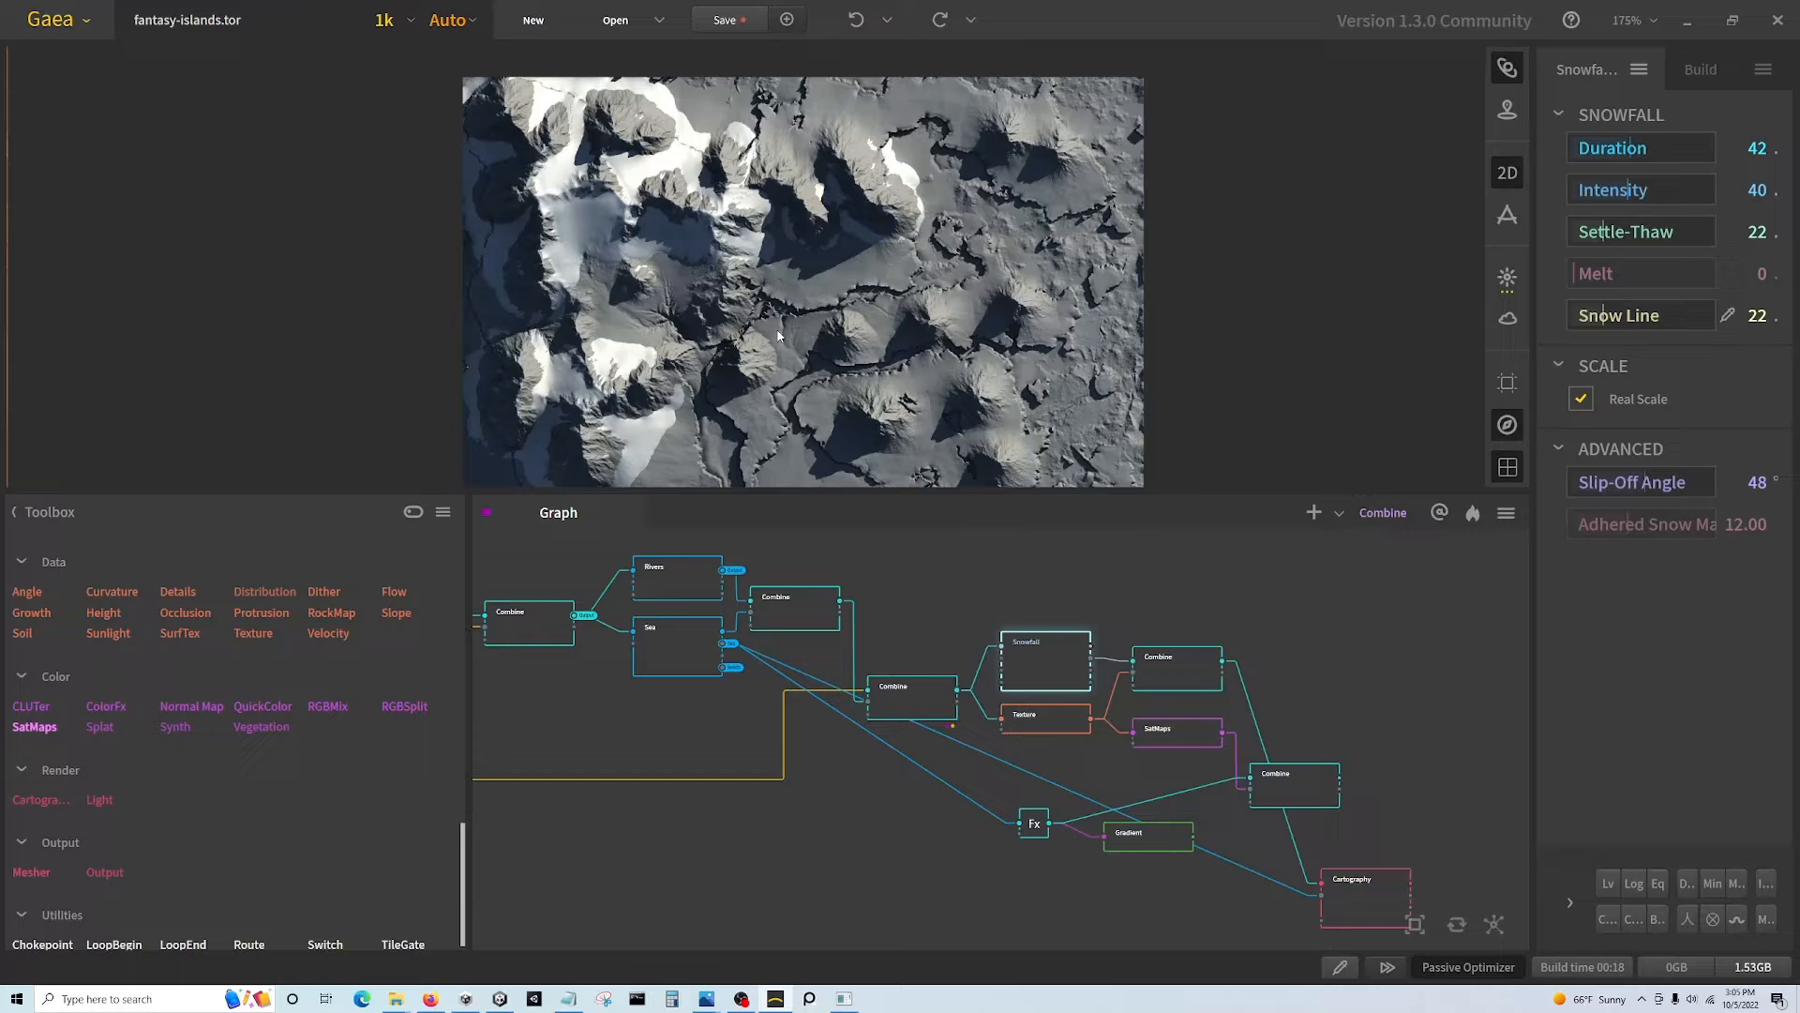
left_click(1045, 717)
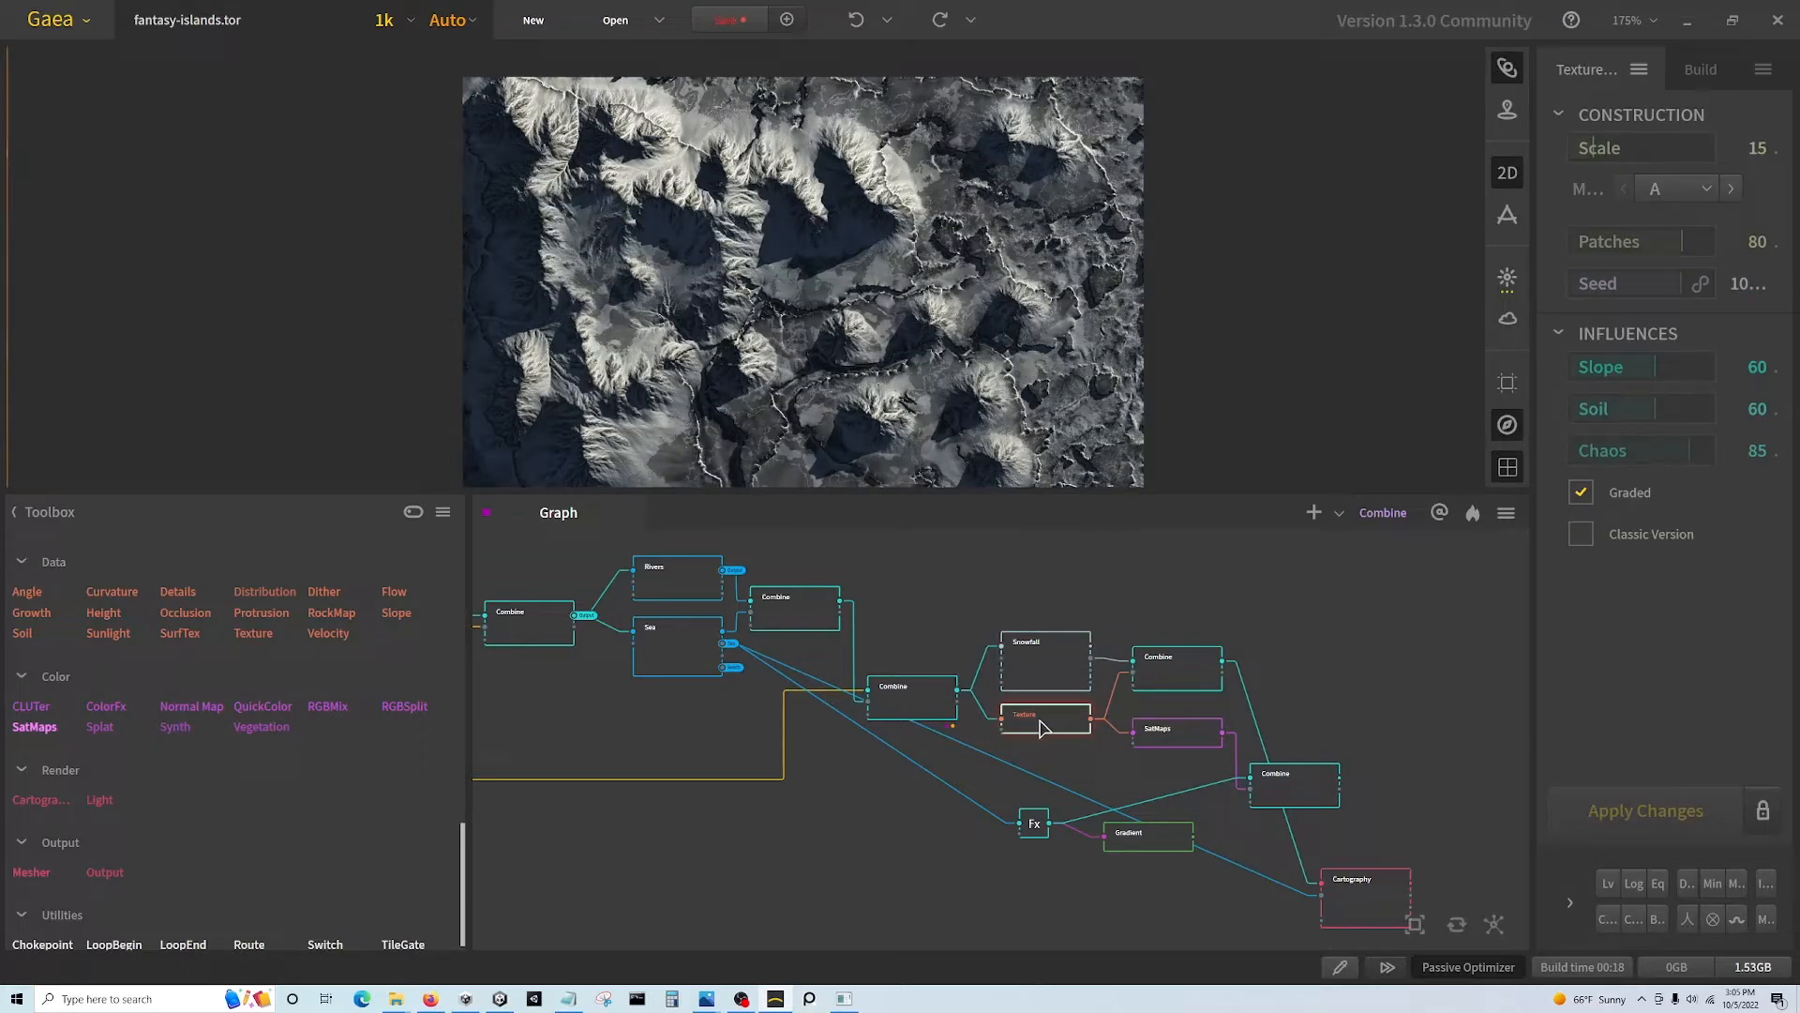
mouse_move(907, 705)
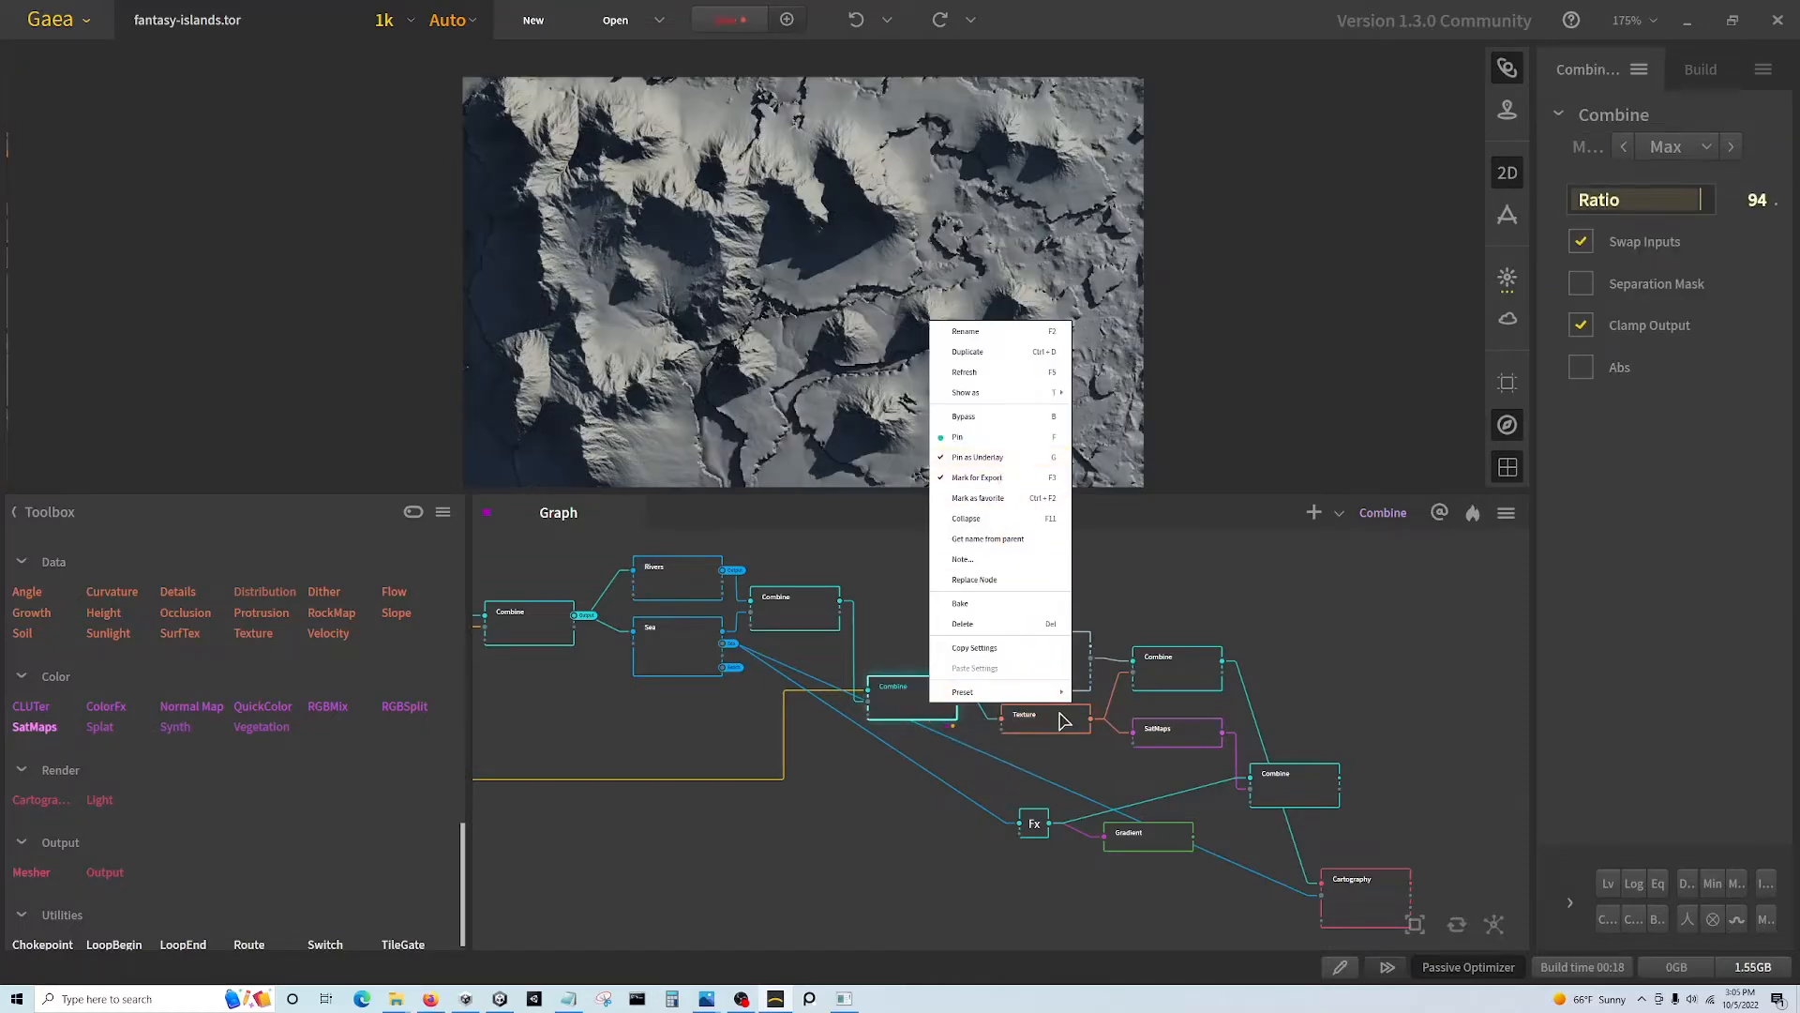
- Dismiss the Texture node's context menu, returning to its mottled grey preview and settings
left_click(1044, 713)
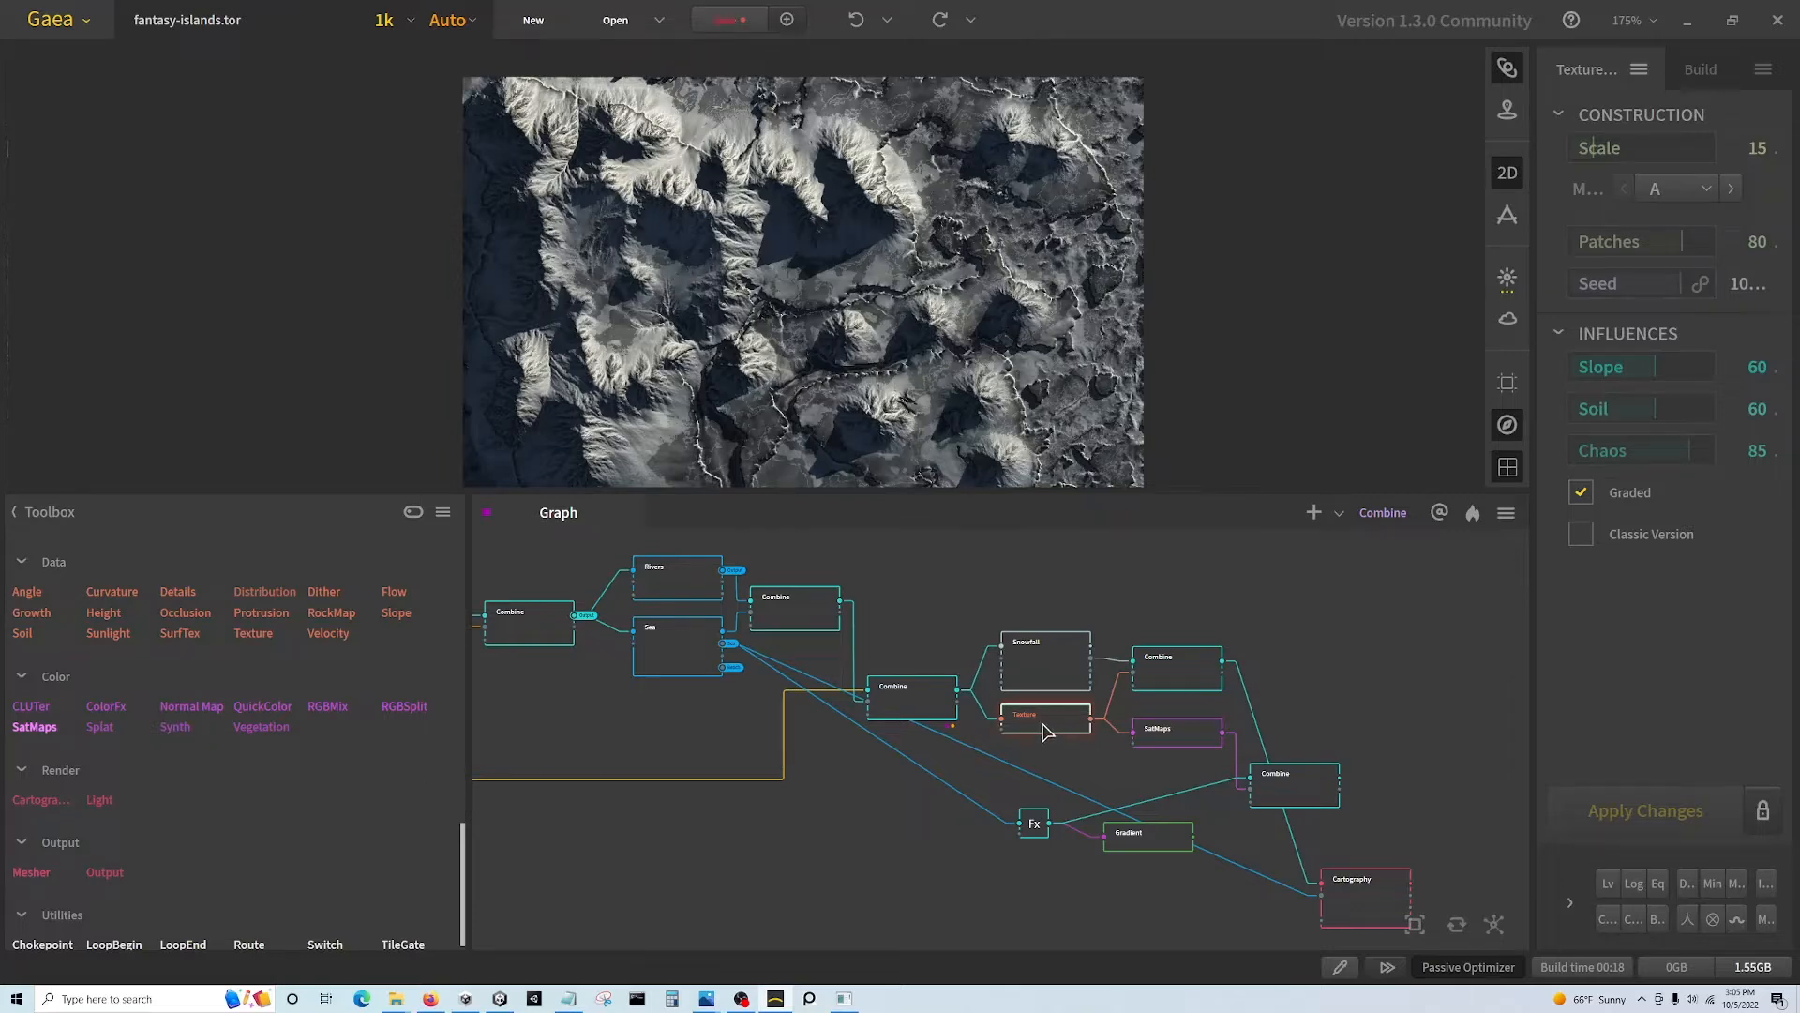
mouse_move(1180, 733)
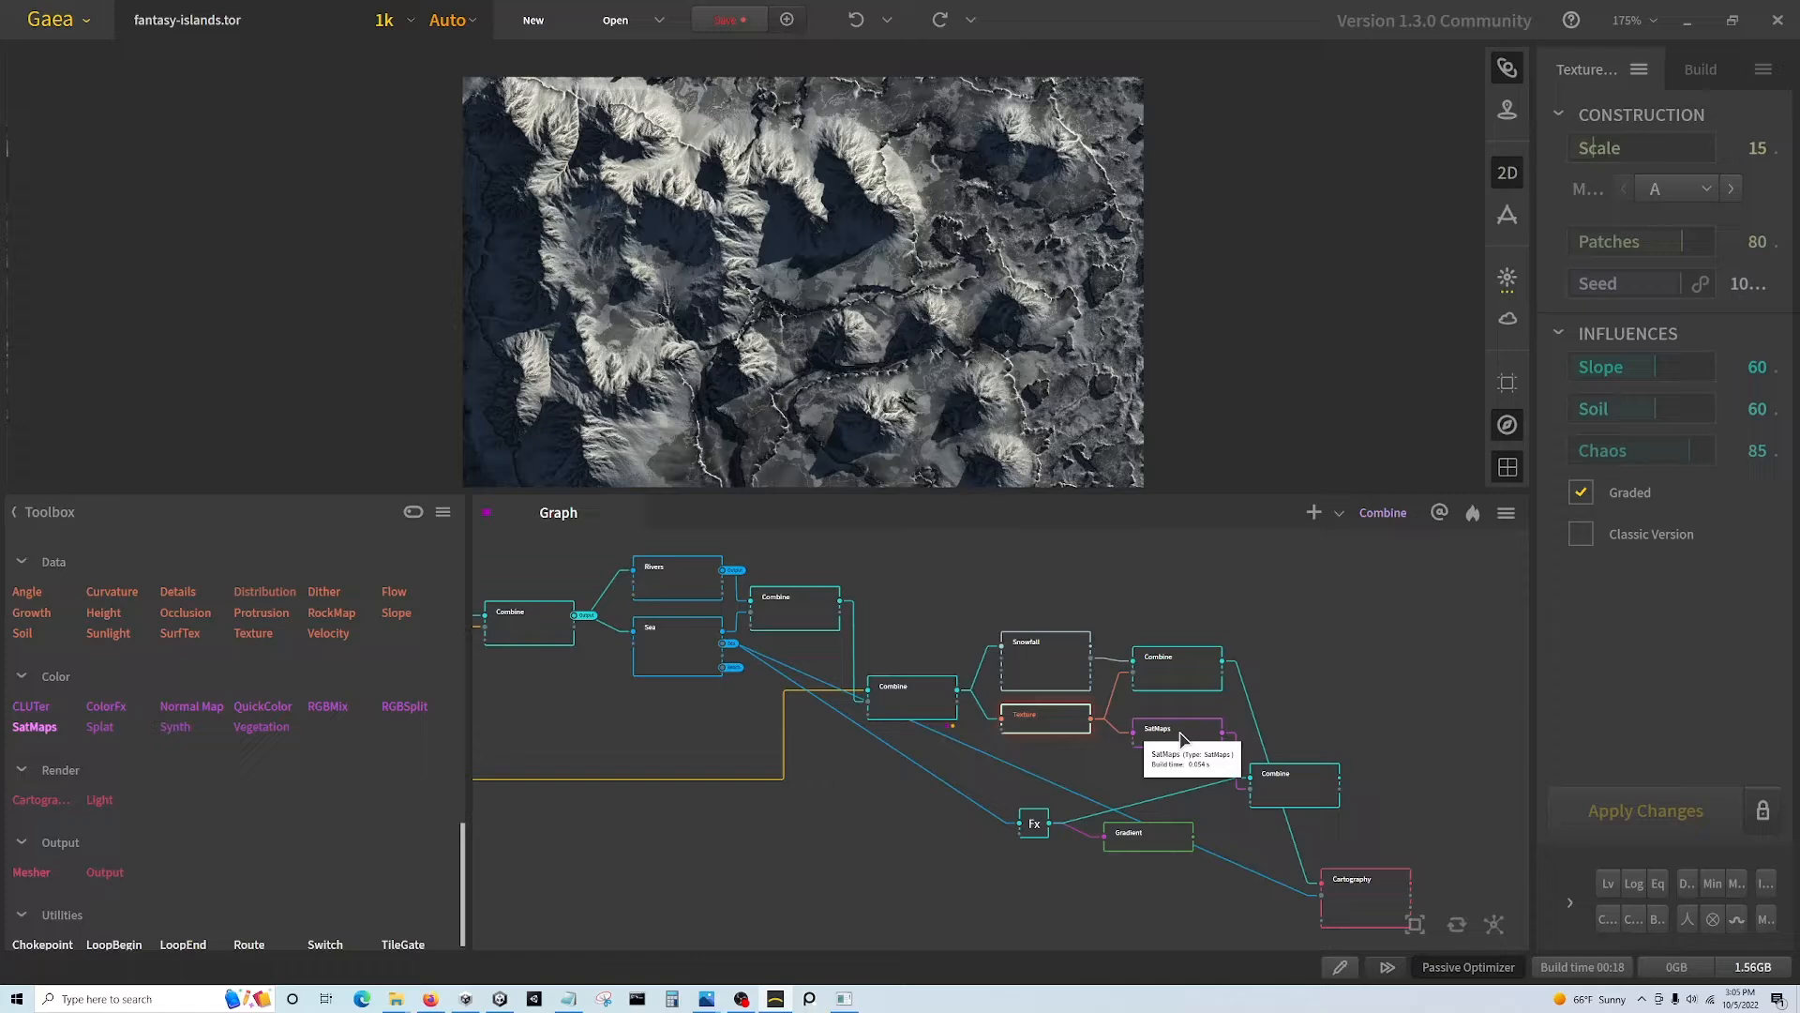
left_click(1174, 727)
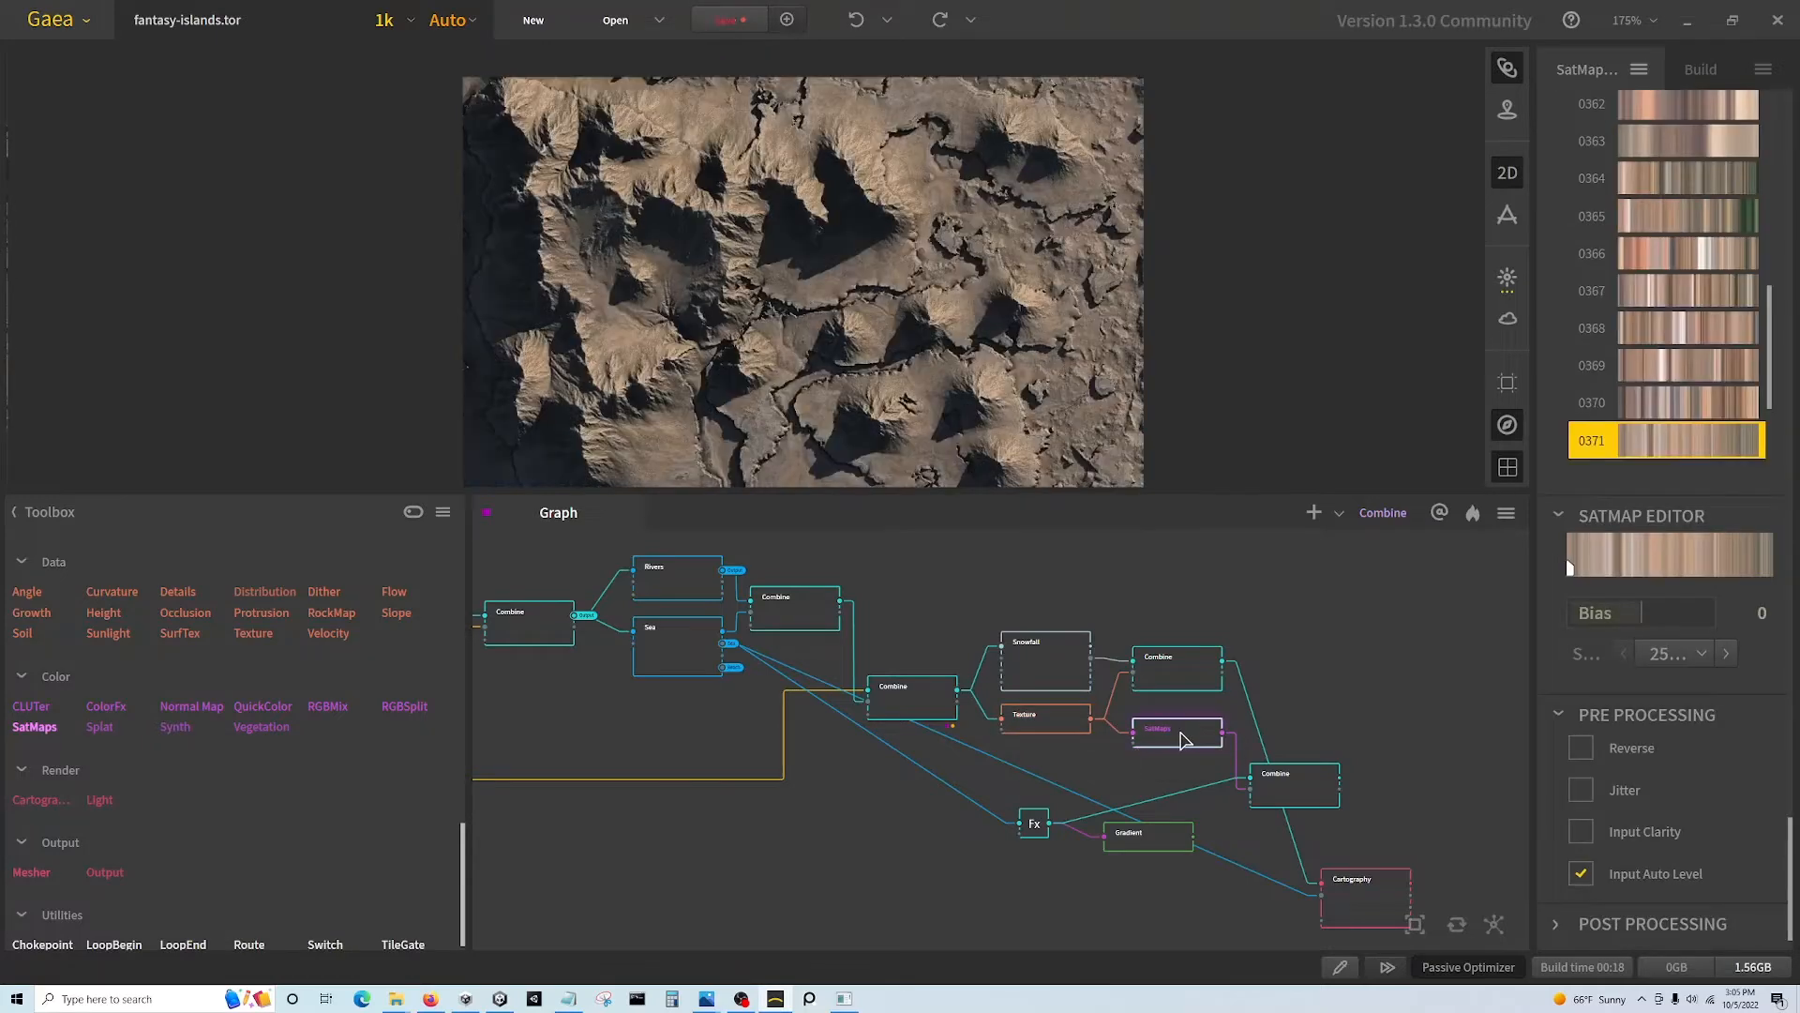
mouse_move(1307, 789)
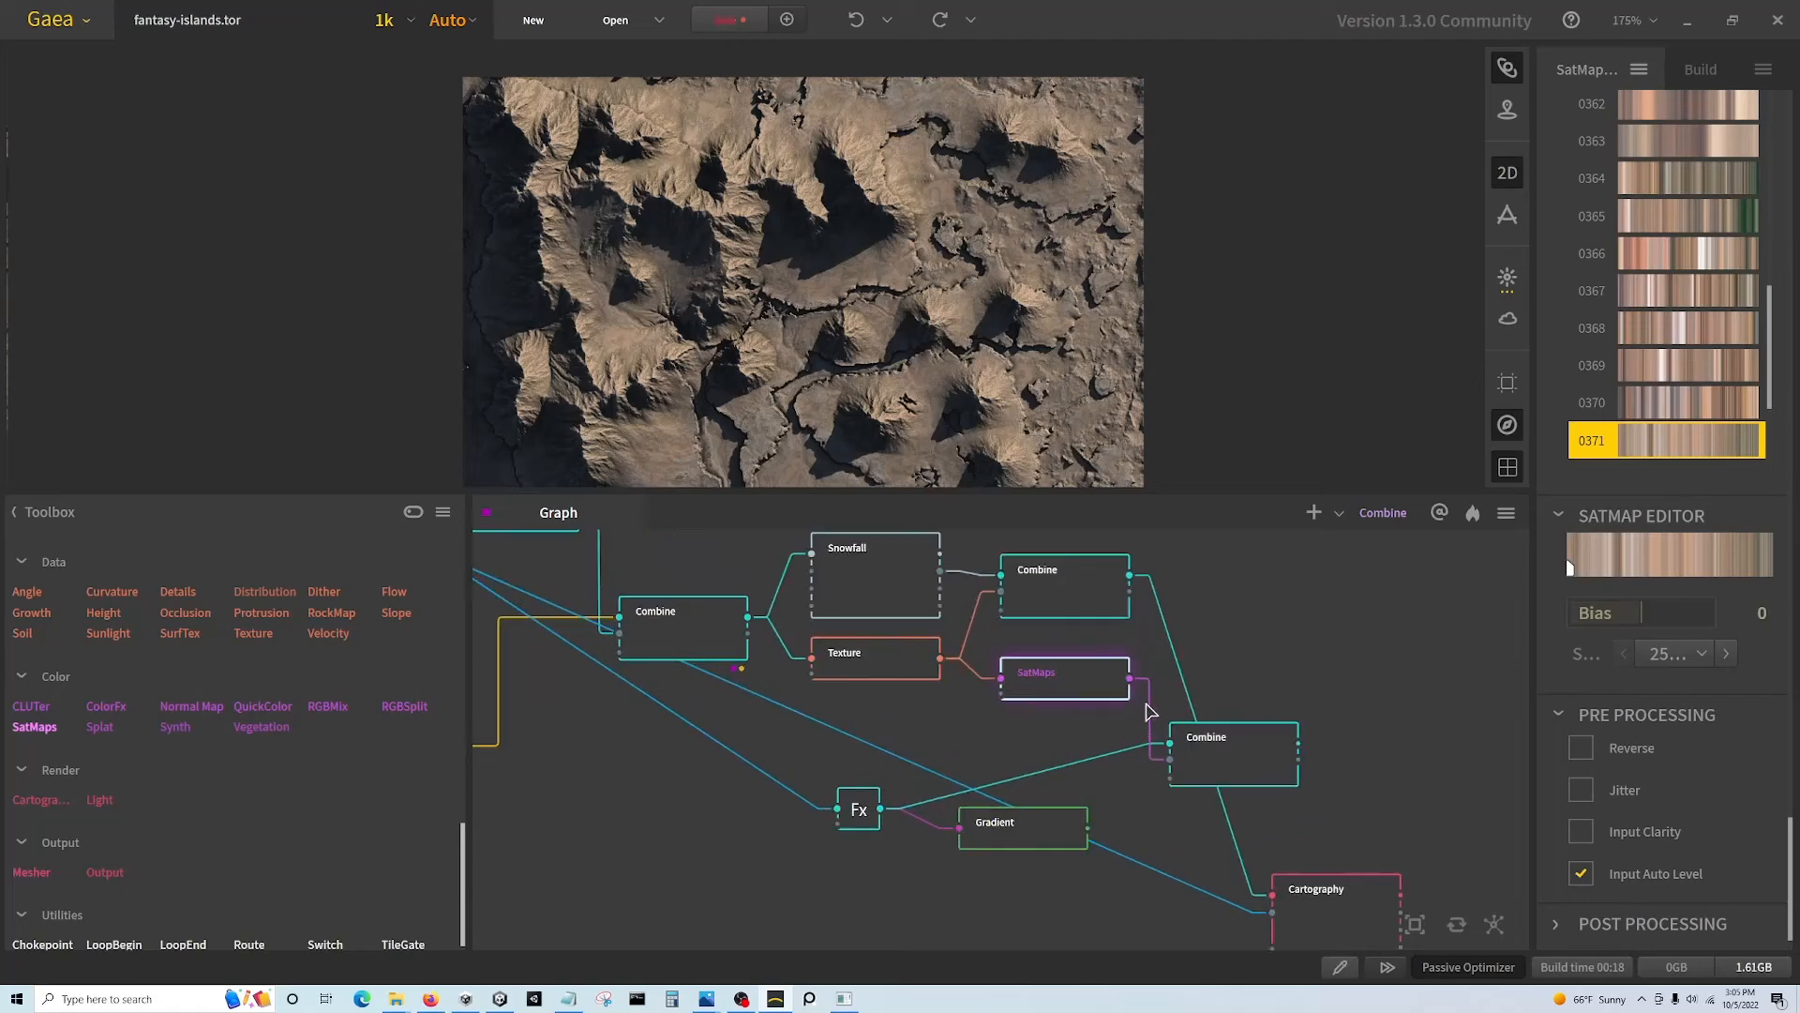
mouse_move(781, 206)
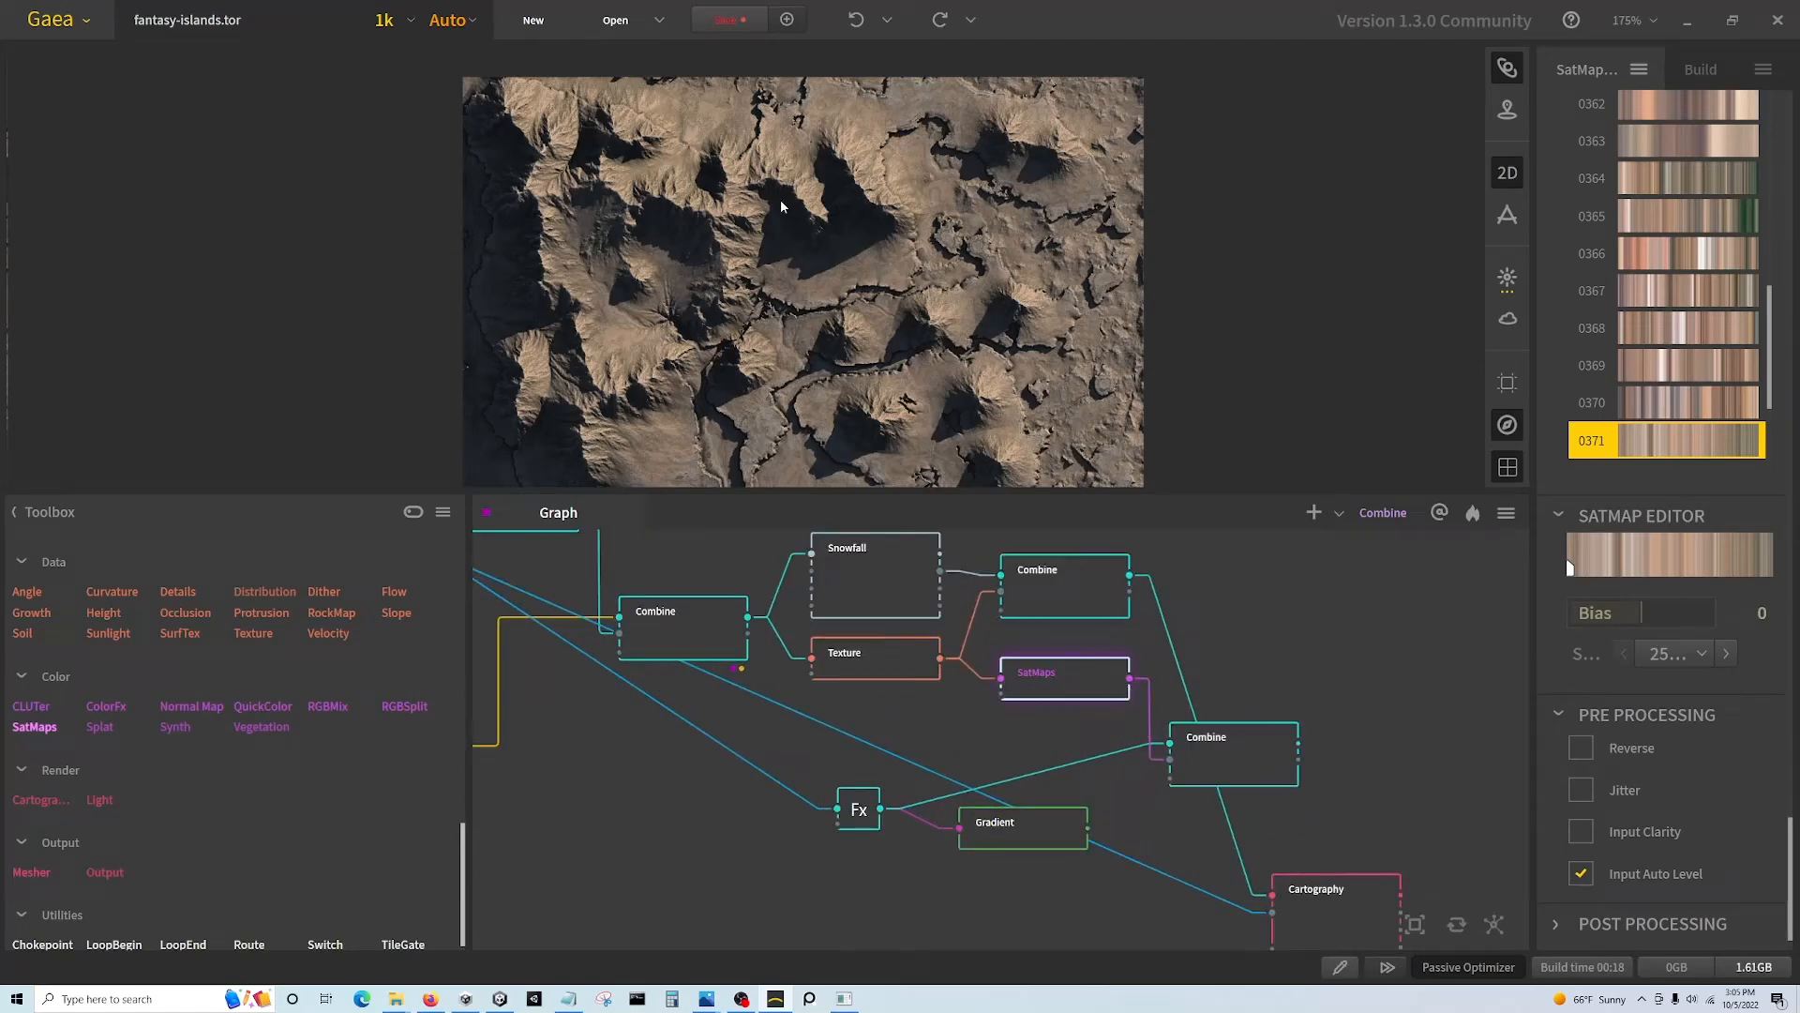
scroll("up", 3)
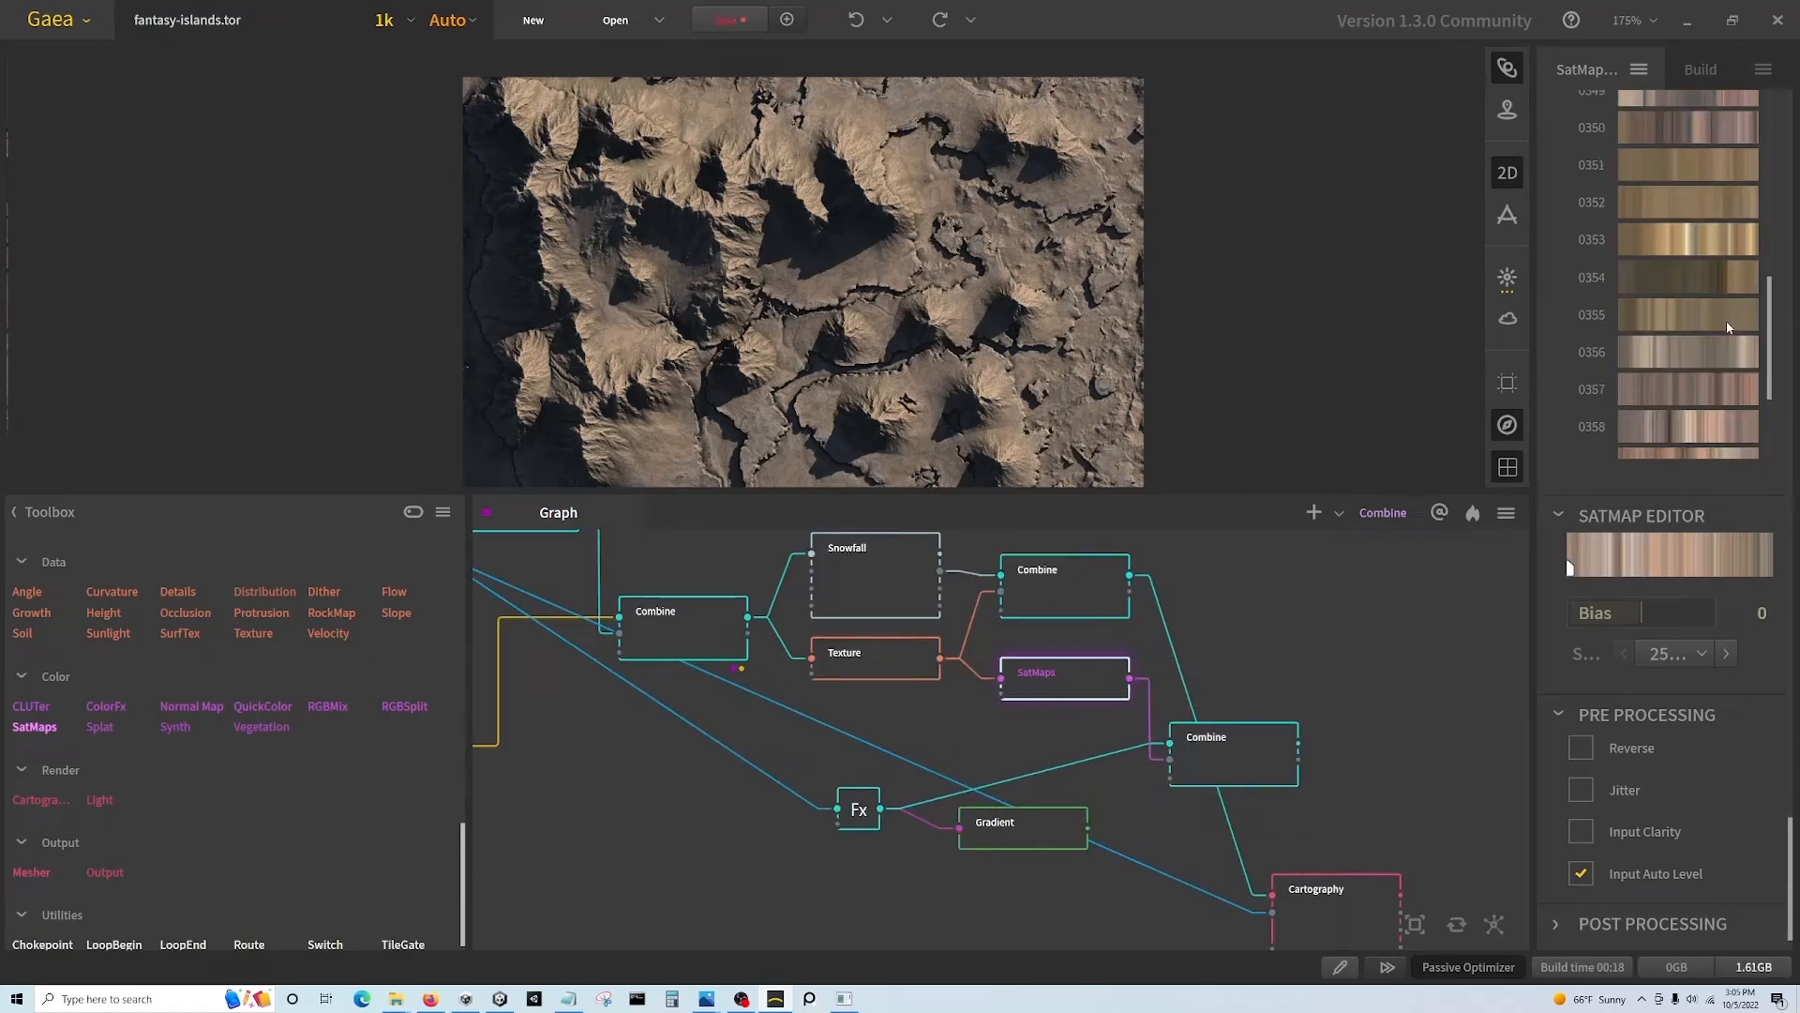
scroll("up", 3)
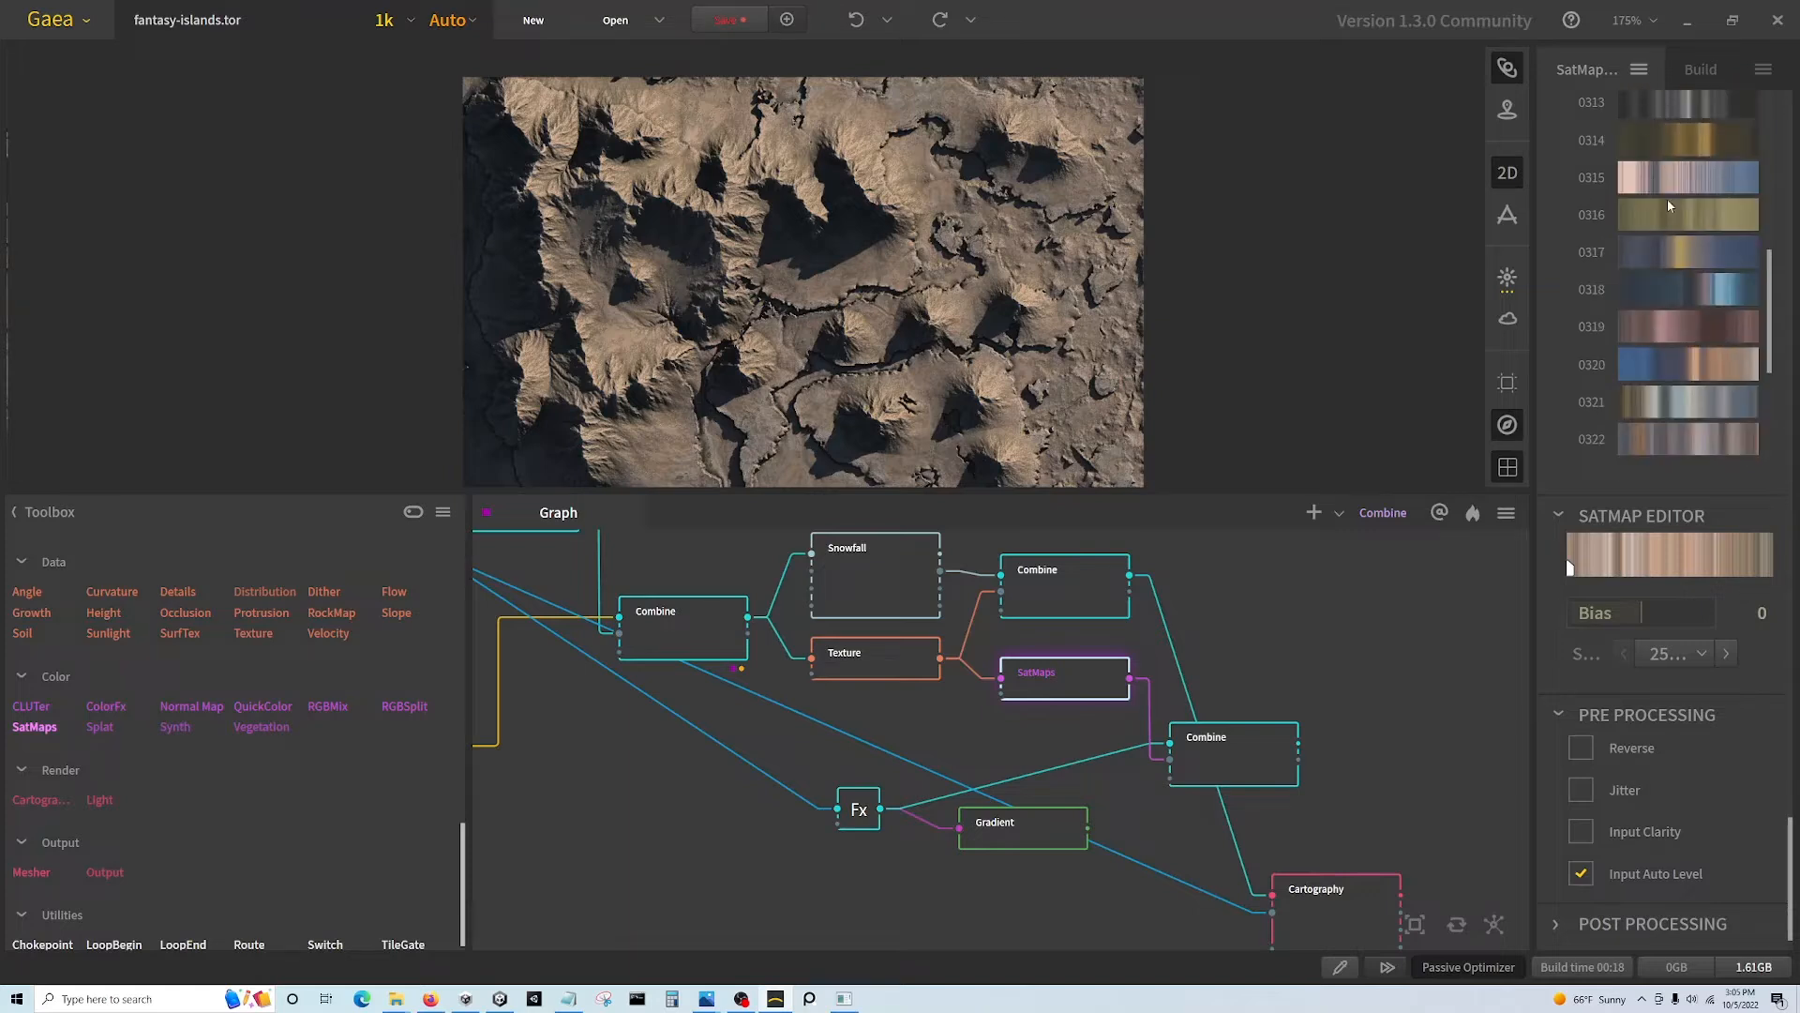
scroll("up", 3)
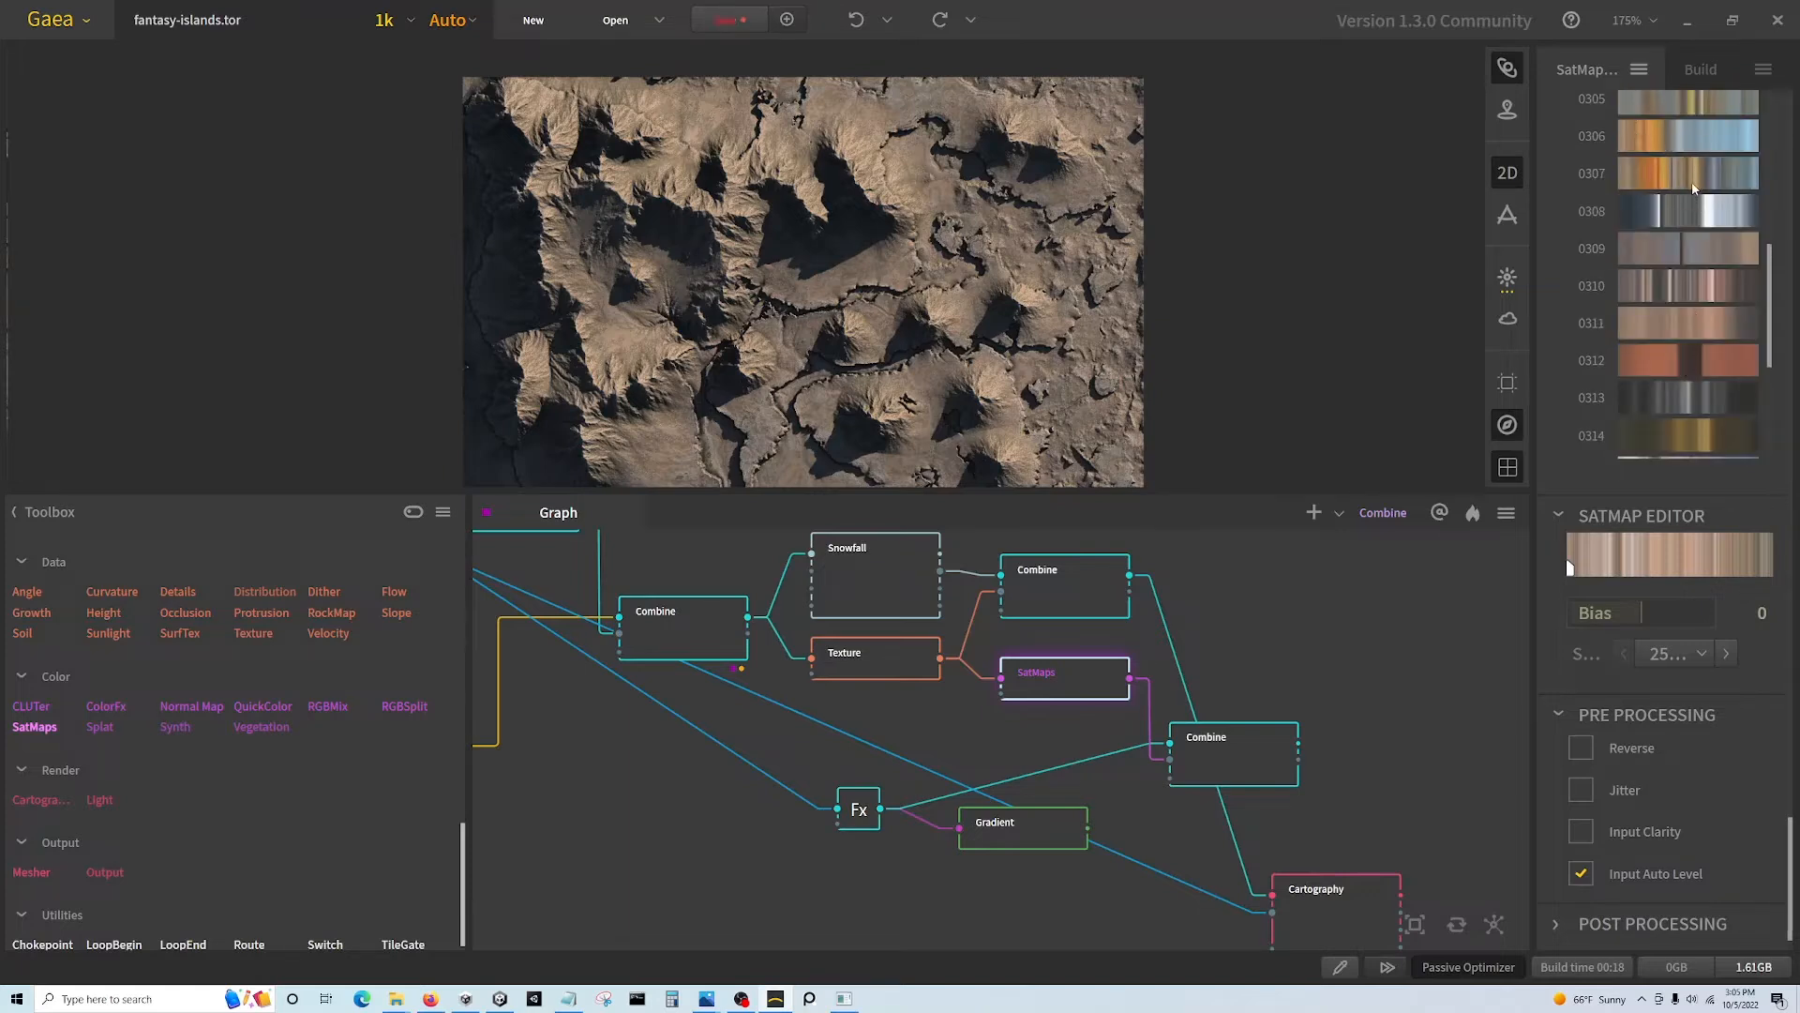
scroll("up", 3)
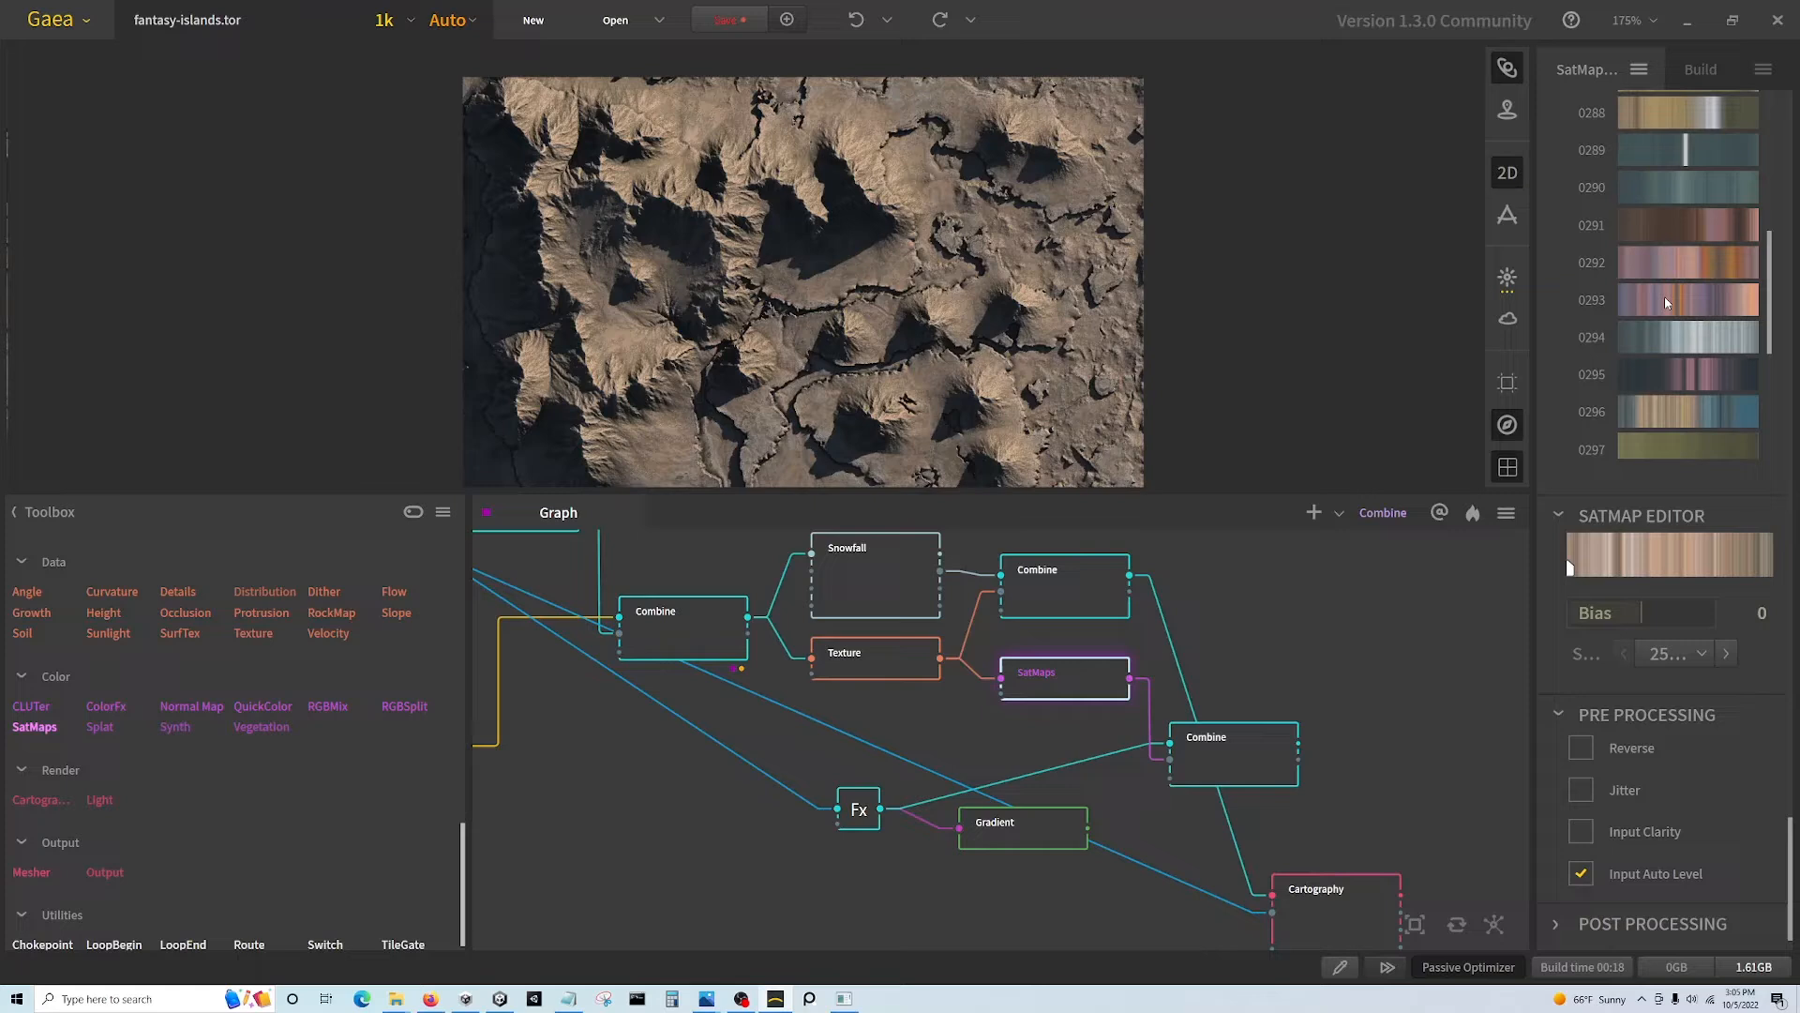
scroll("up", 3)
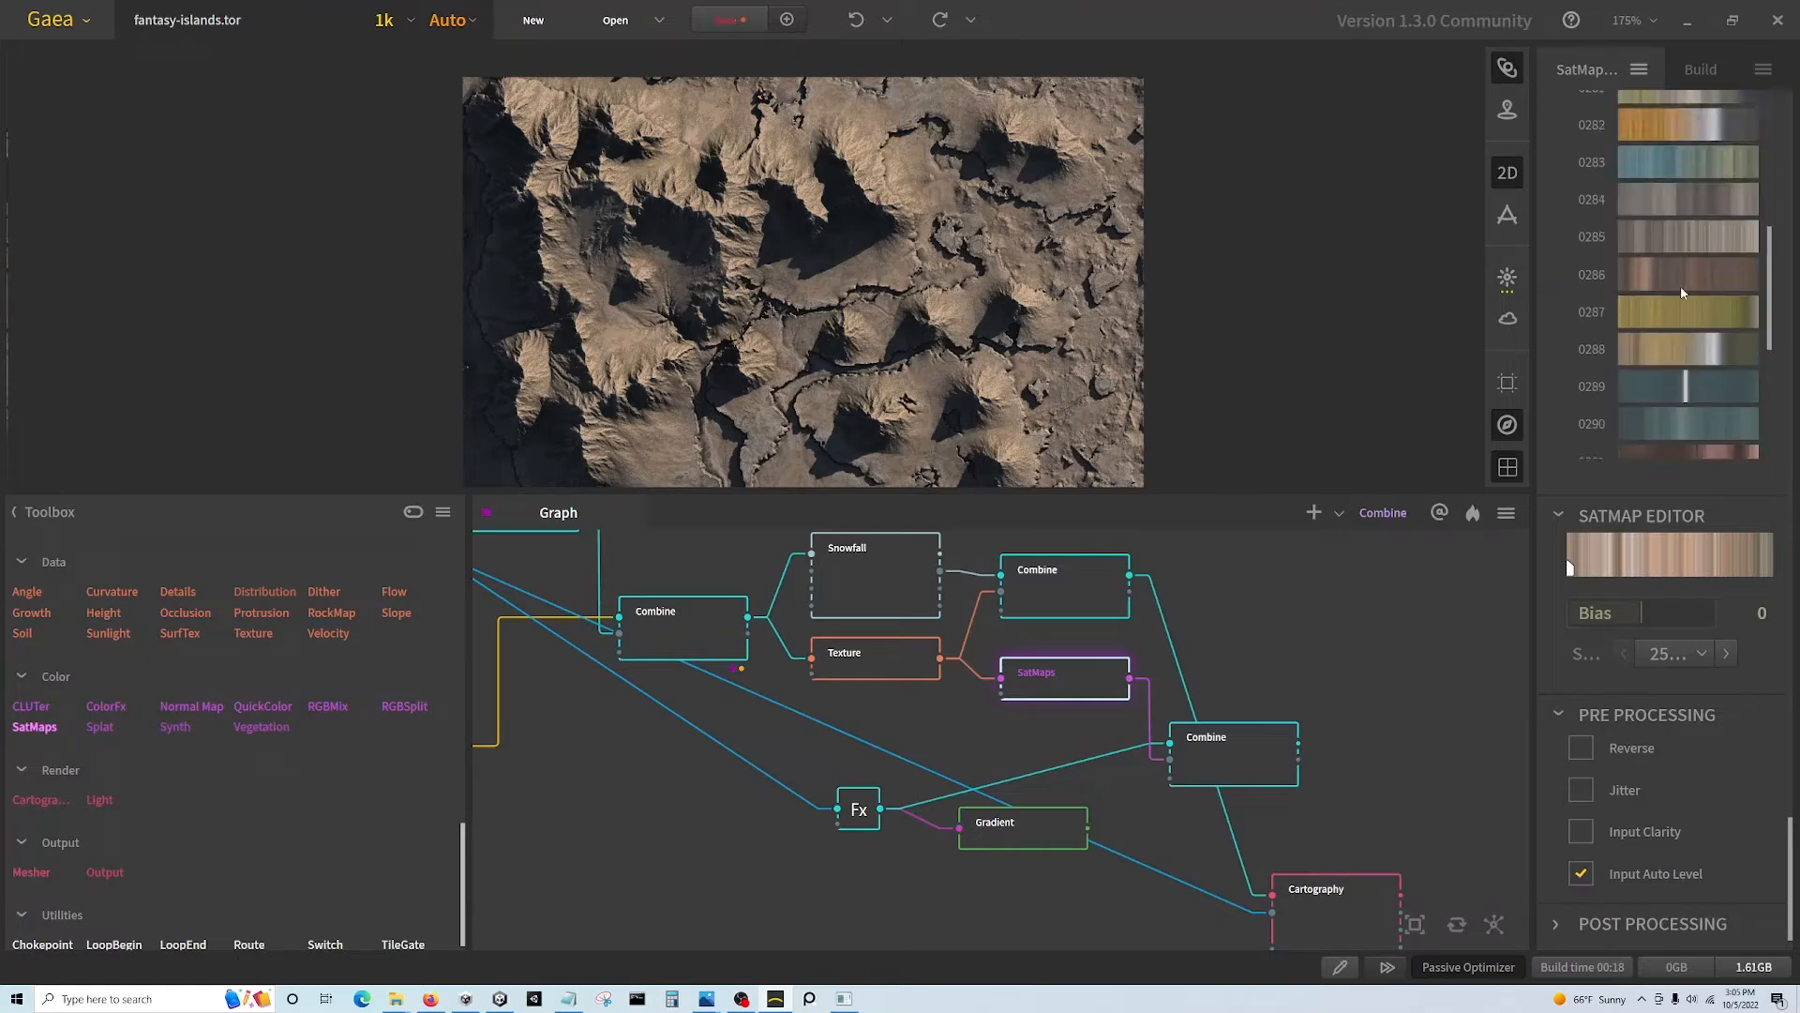
scroll("up", 3)
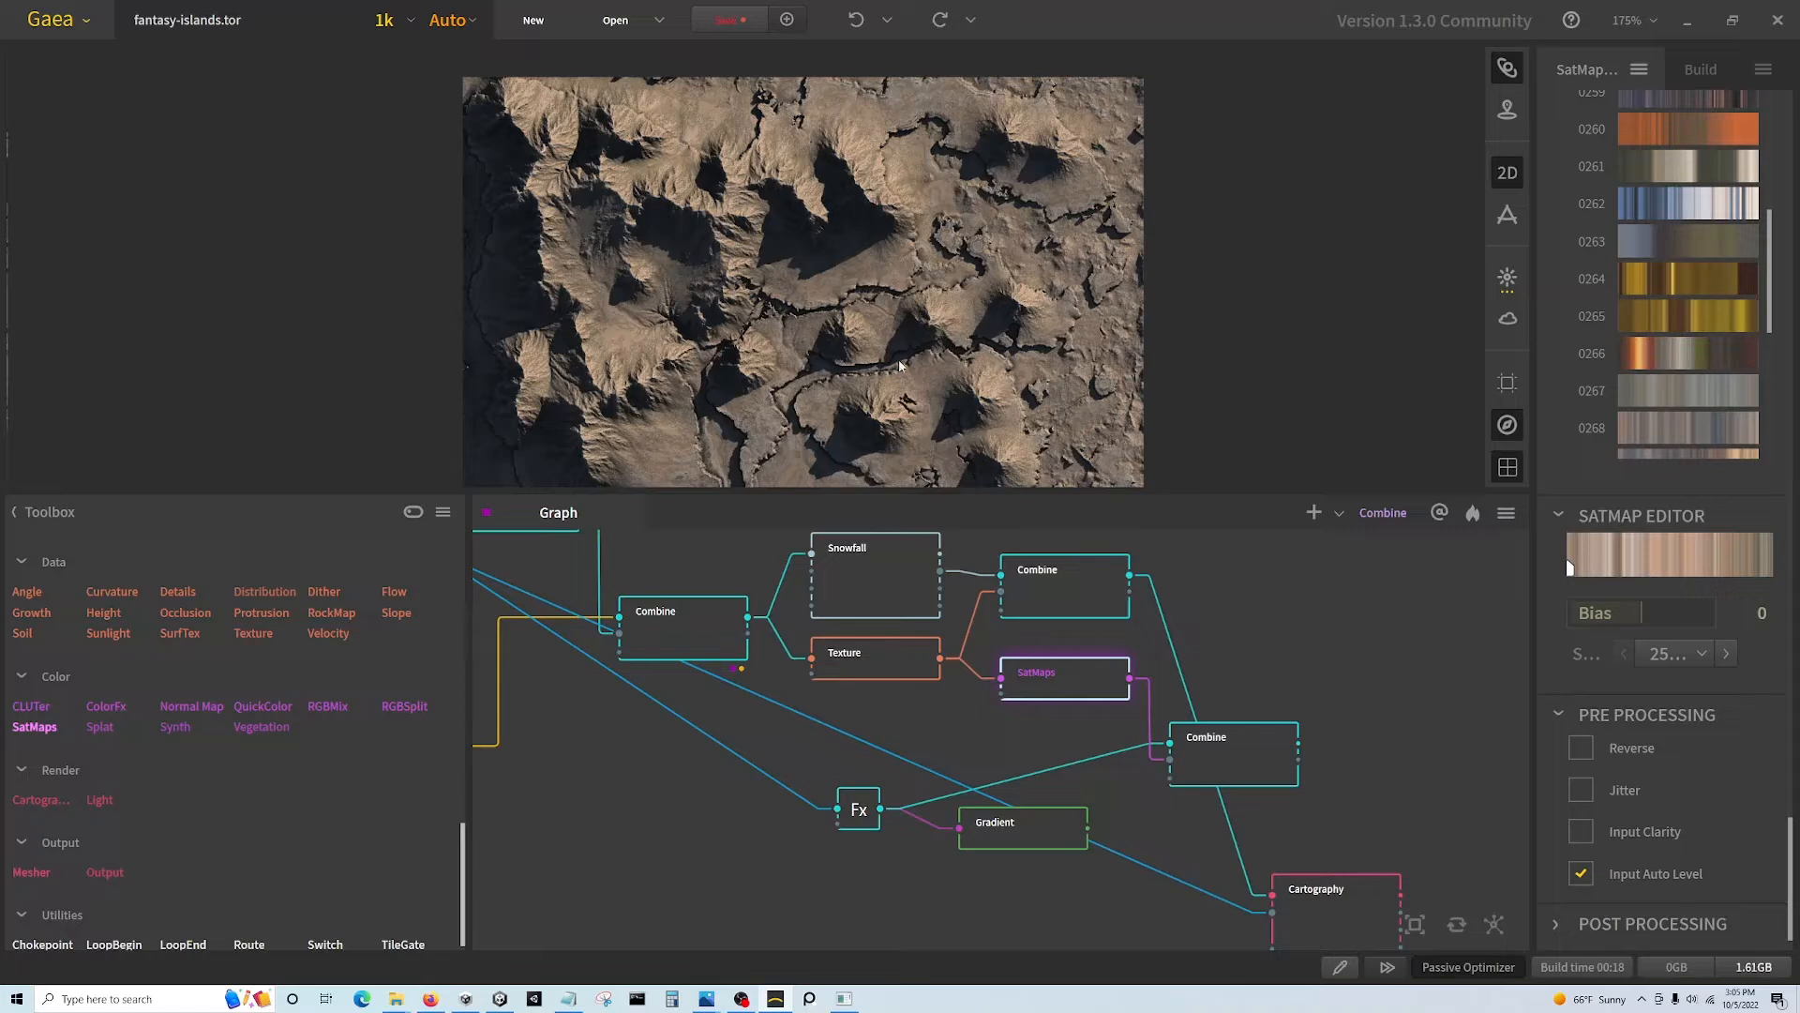
mouse_move(831, 238)
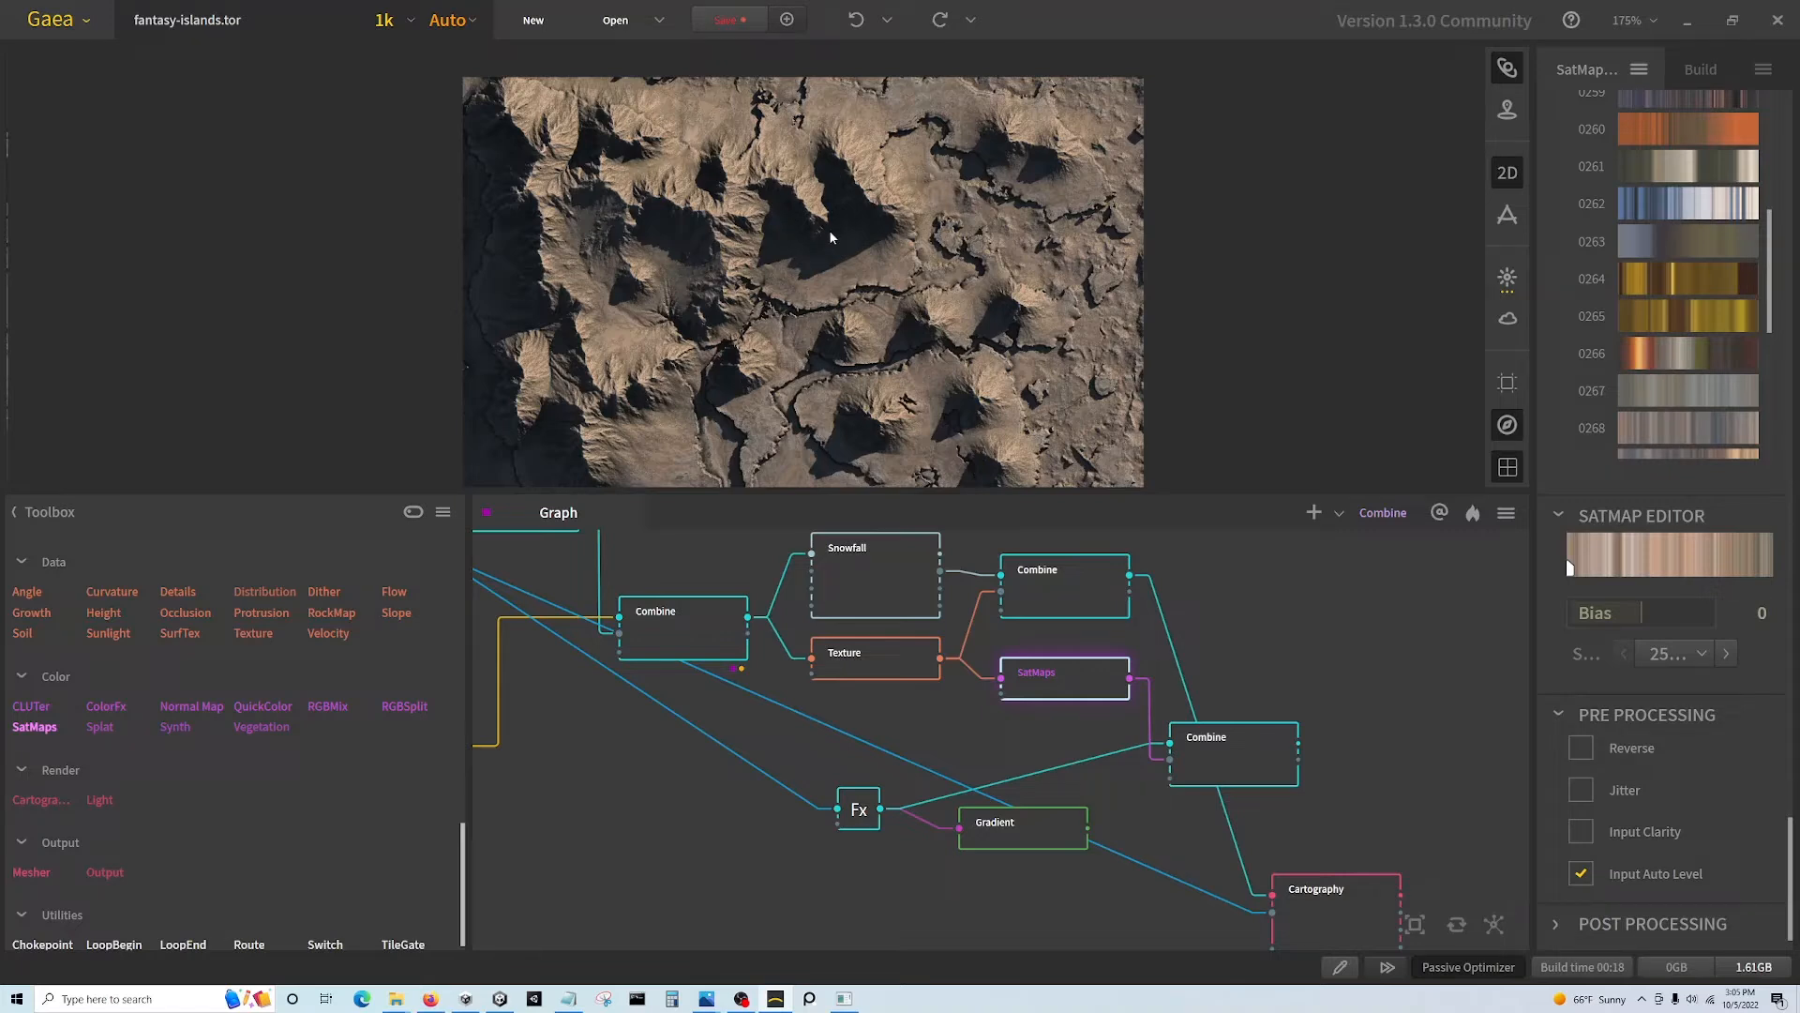
mouse_move(1037, 622)
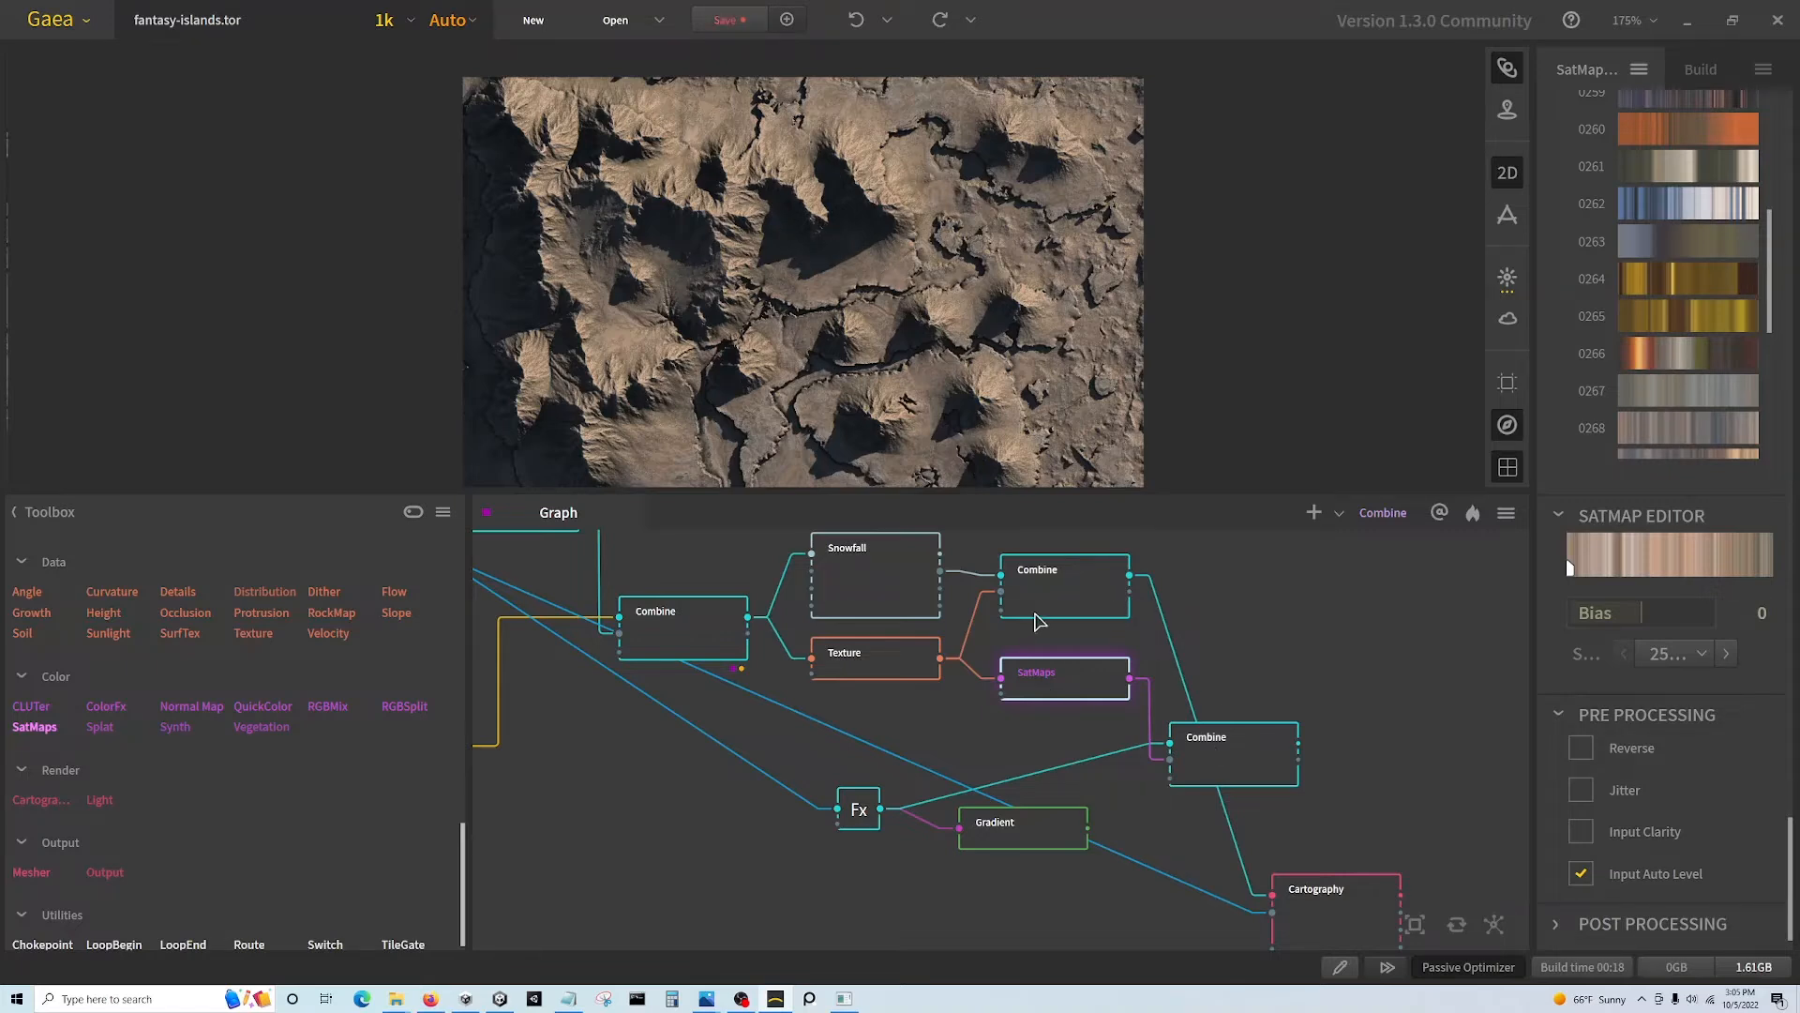
- Inspect Snowfall, then preview the upper Combine node's blended terrain and raise its Ratio to 51
left_click(875, 573)
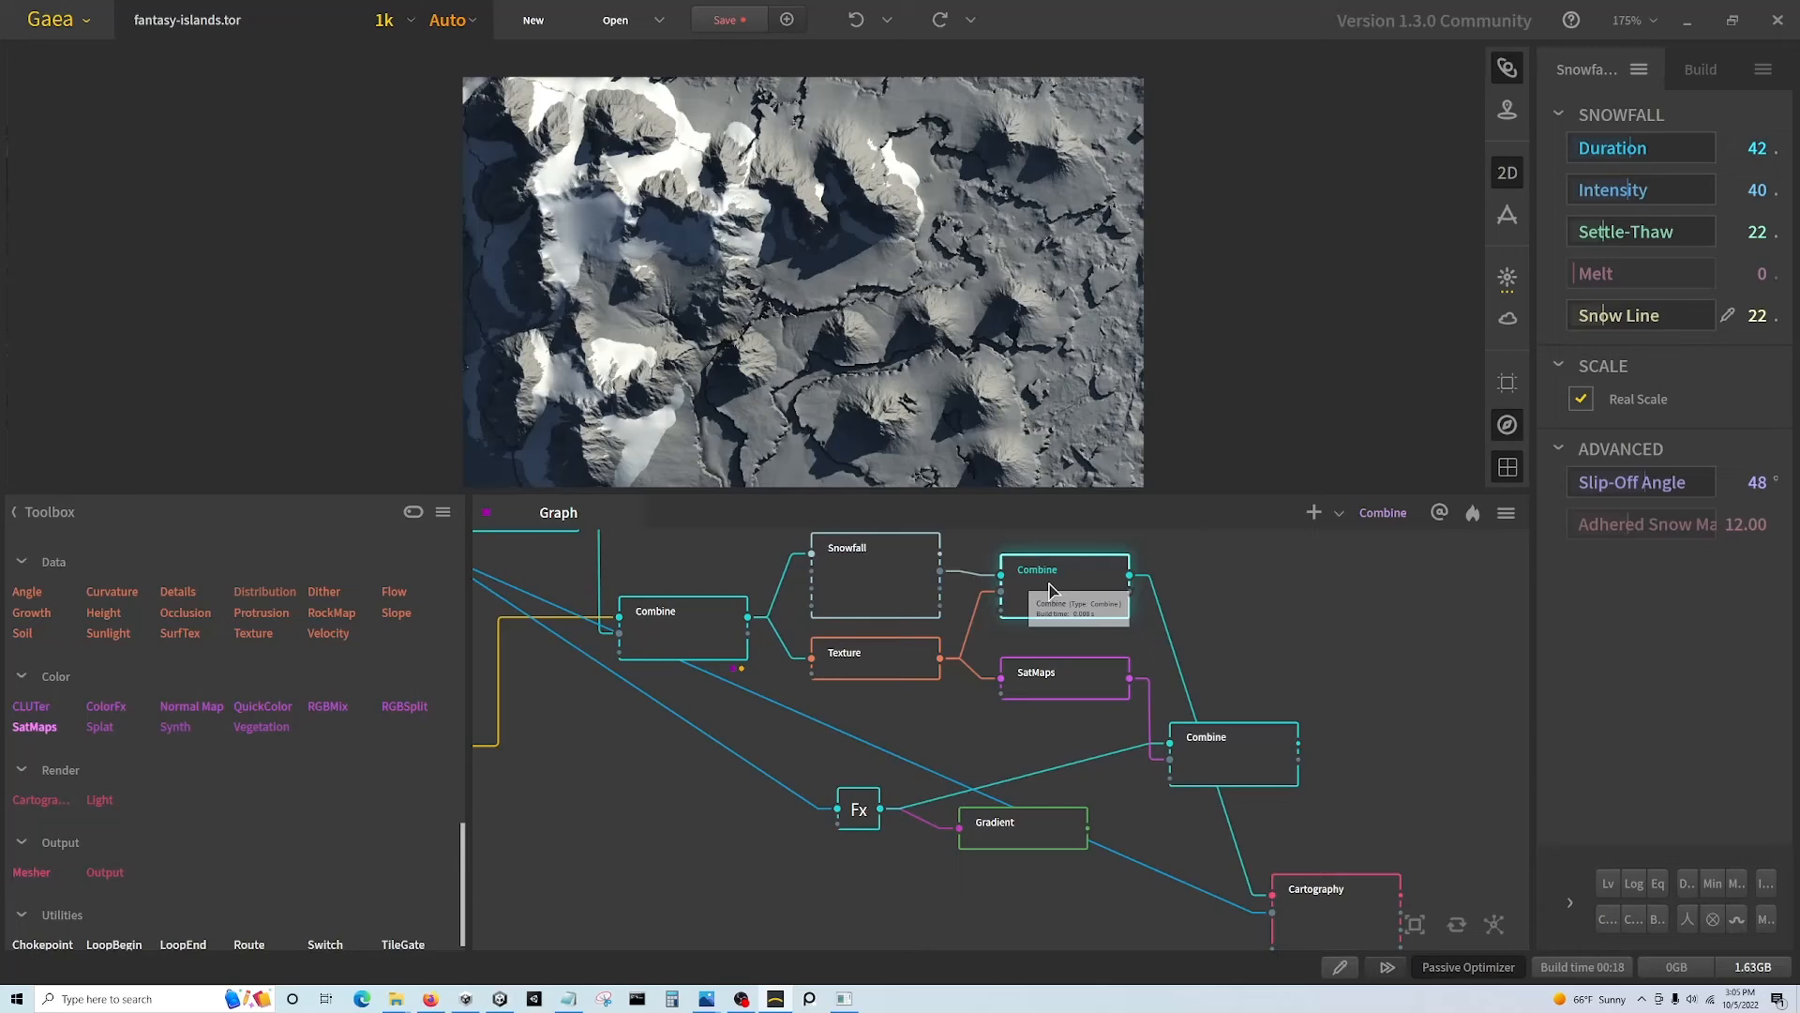
left_click(1065, 586)
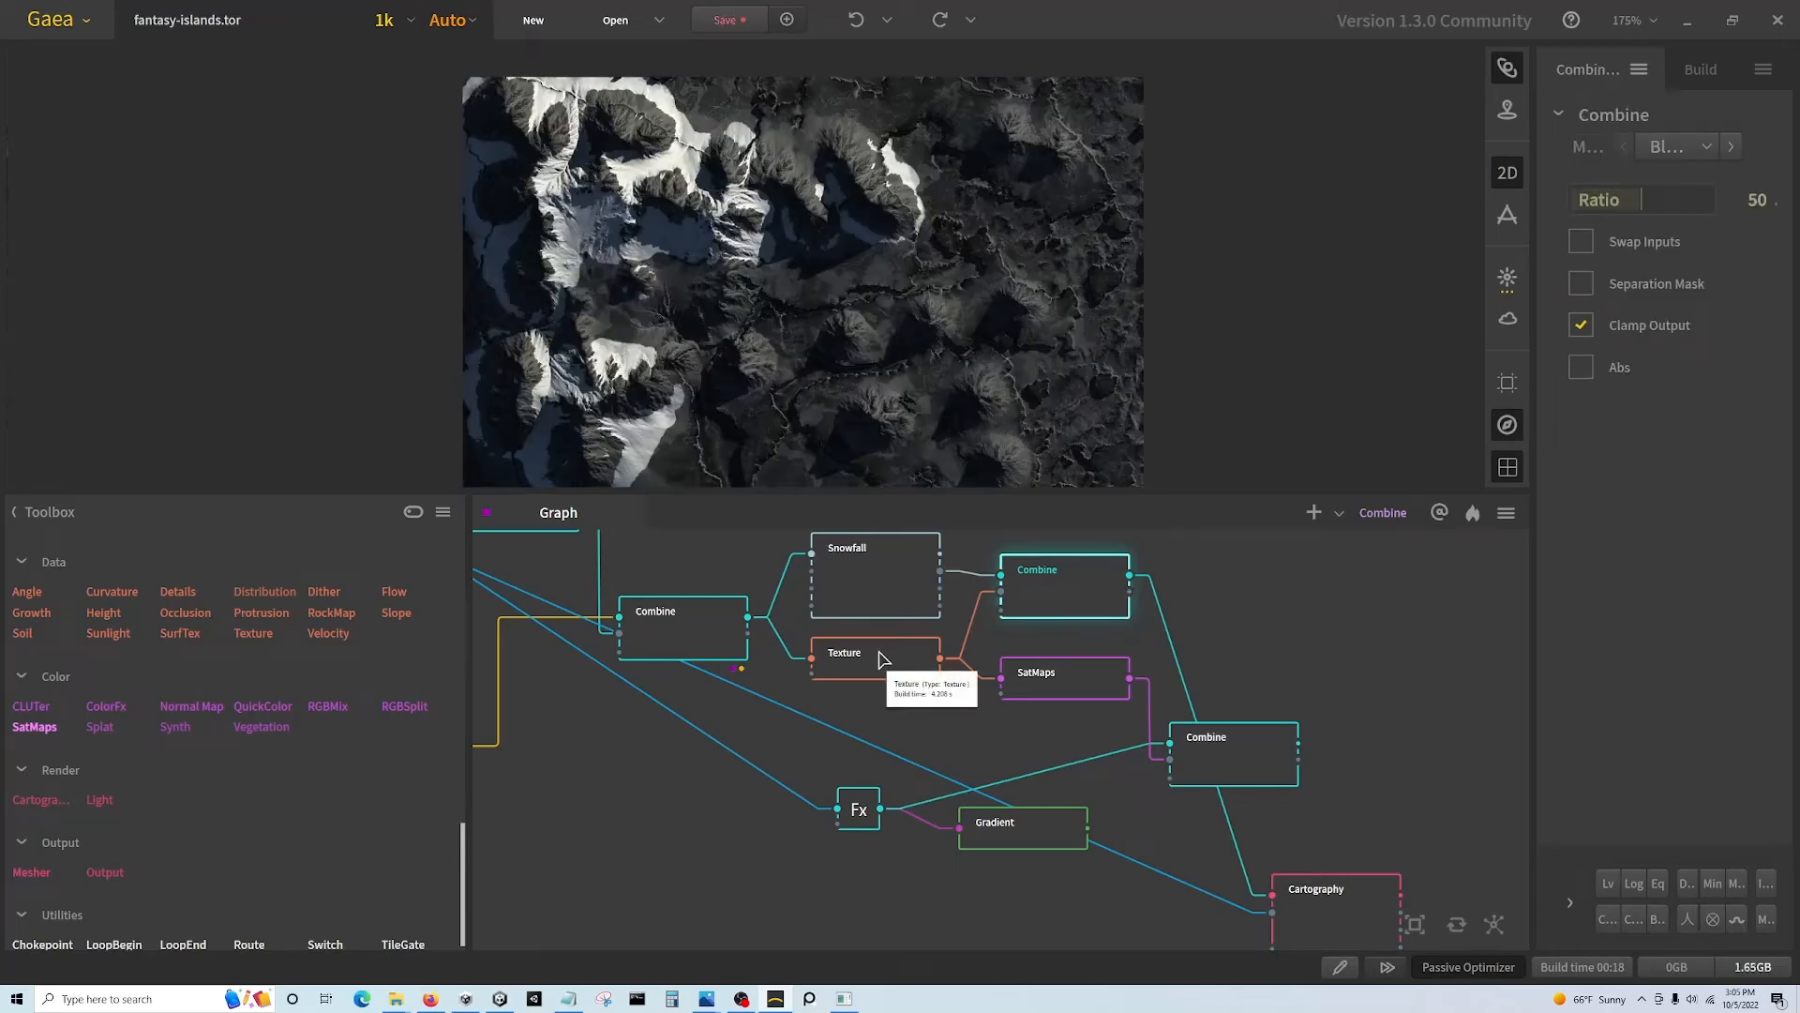
left_click(876, 656)
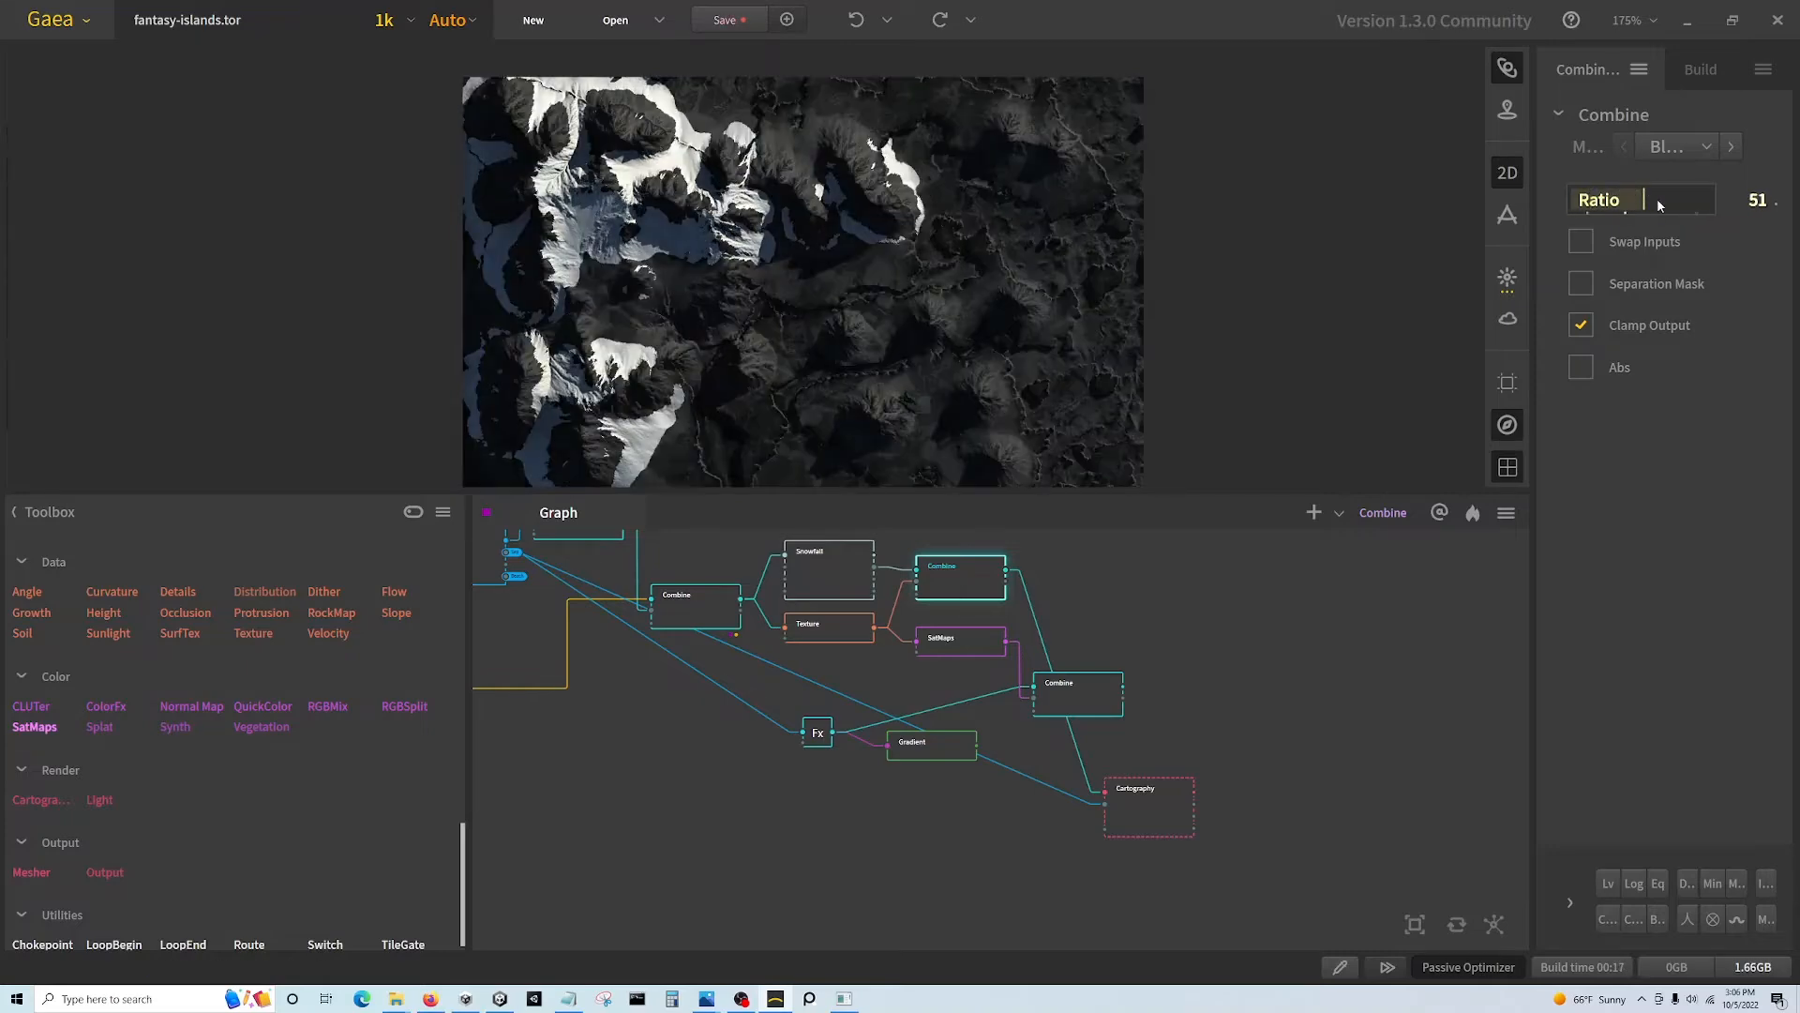
- Build the Cartography node and preview its gridded, coloured fantasy island map
left_click(1148, 804)
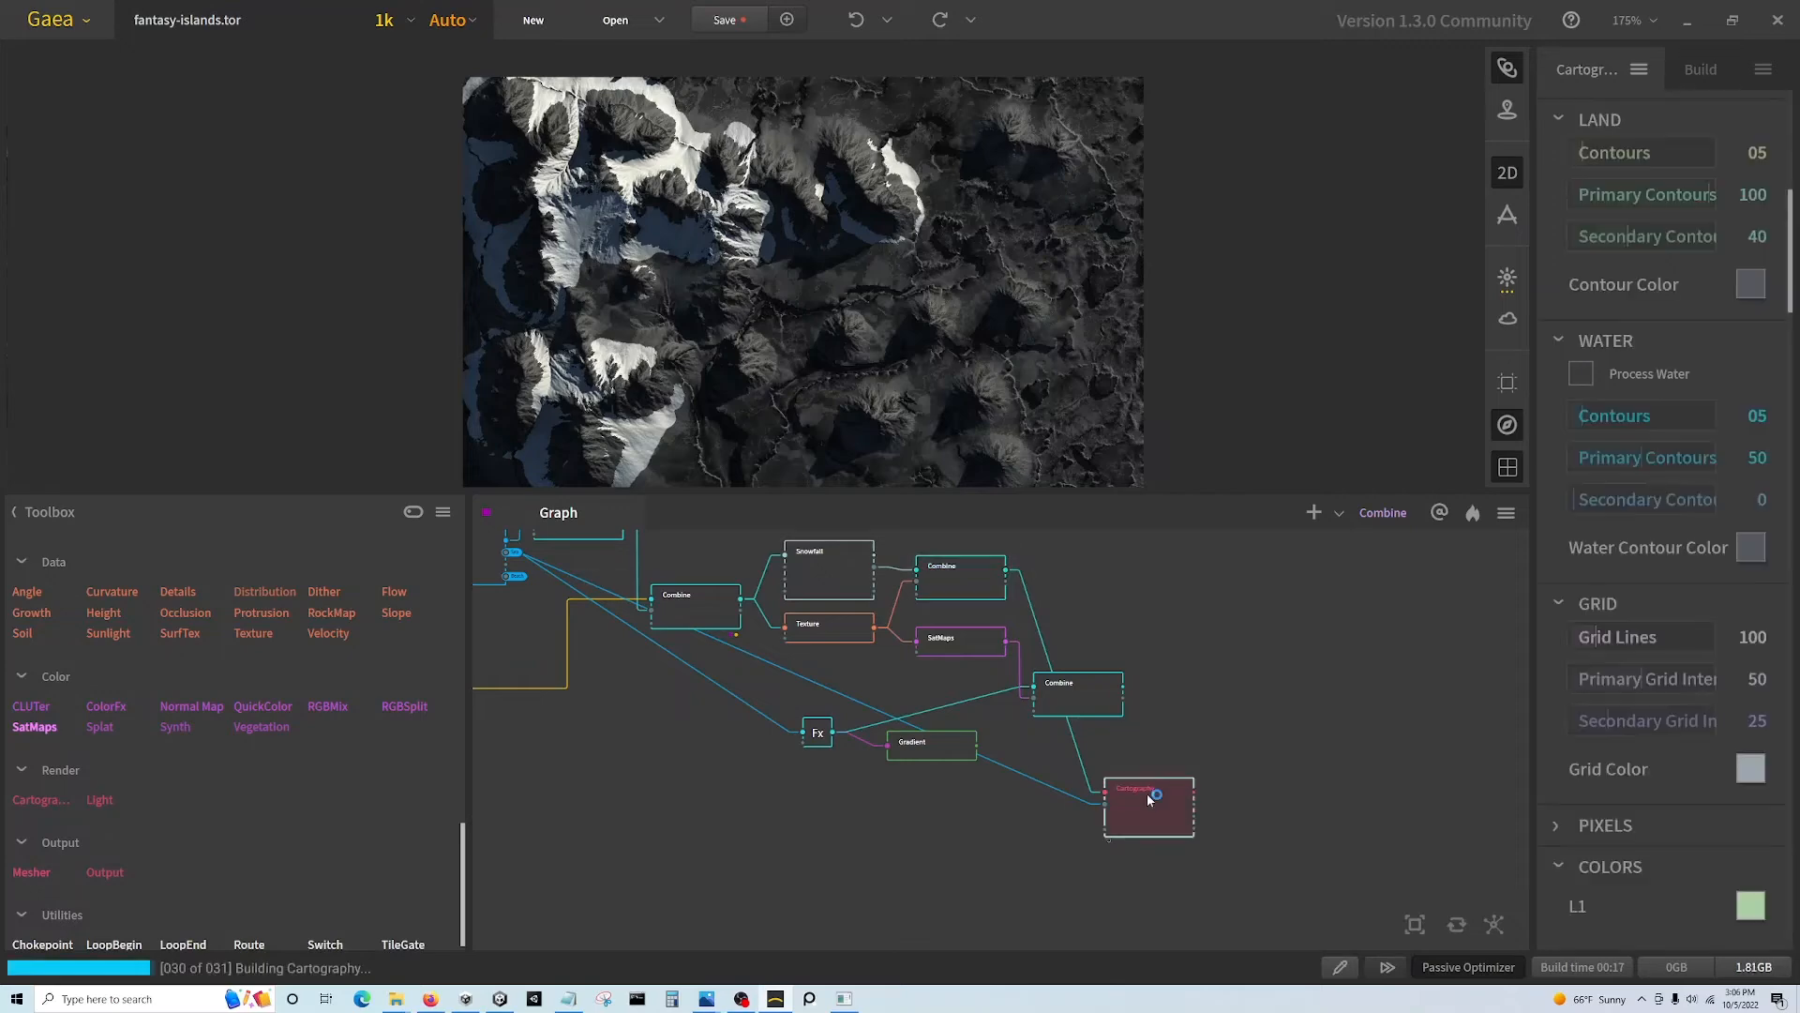
left_click(1148, 804)
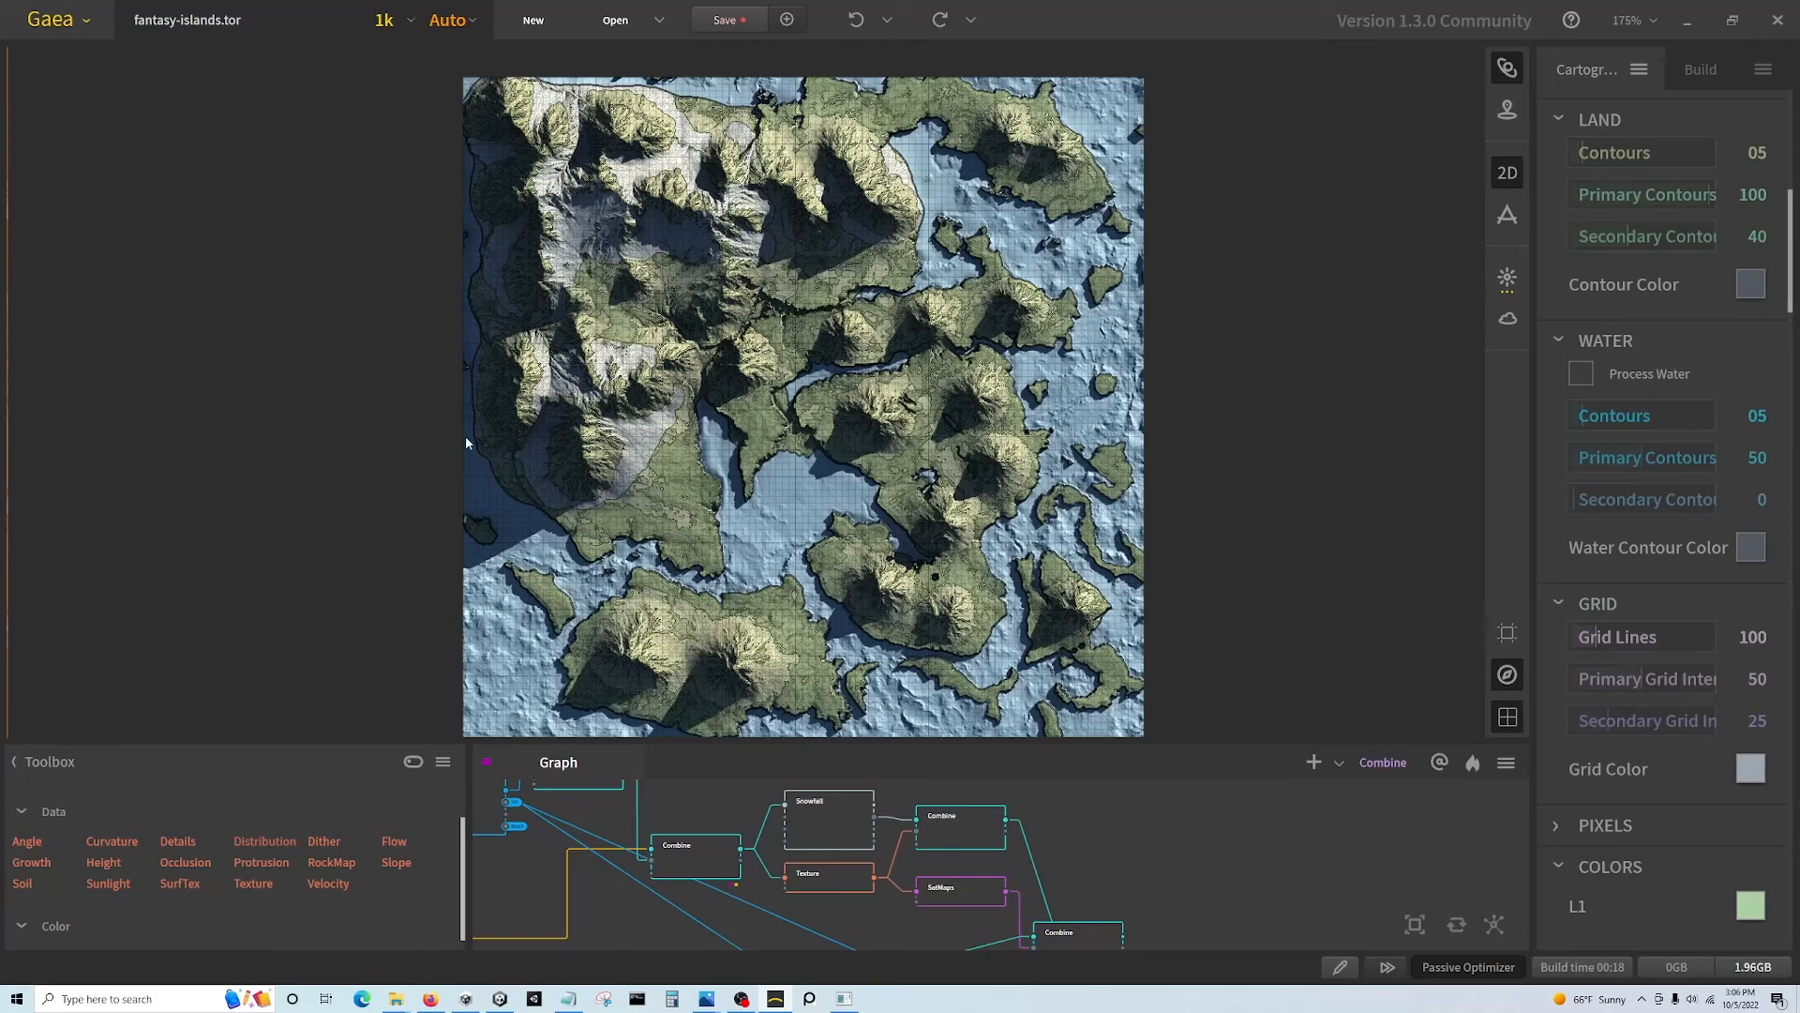
mouse_move(969, 844)
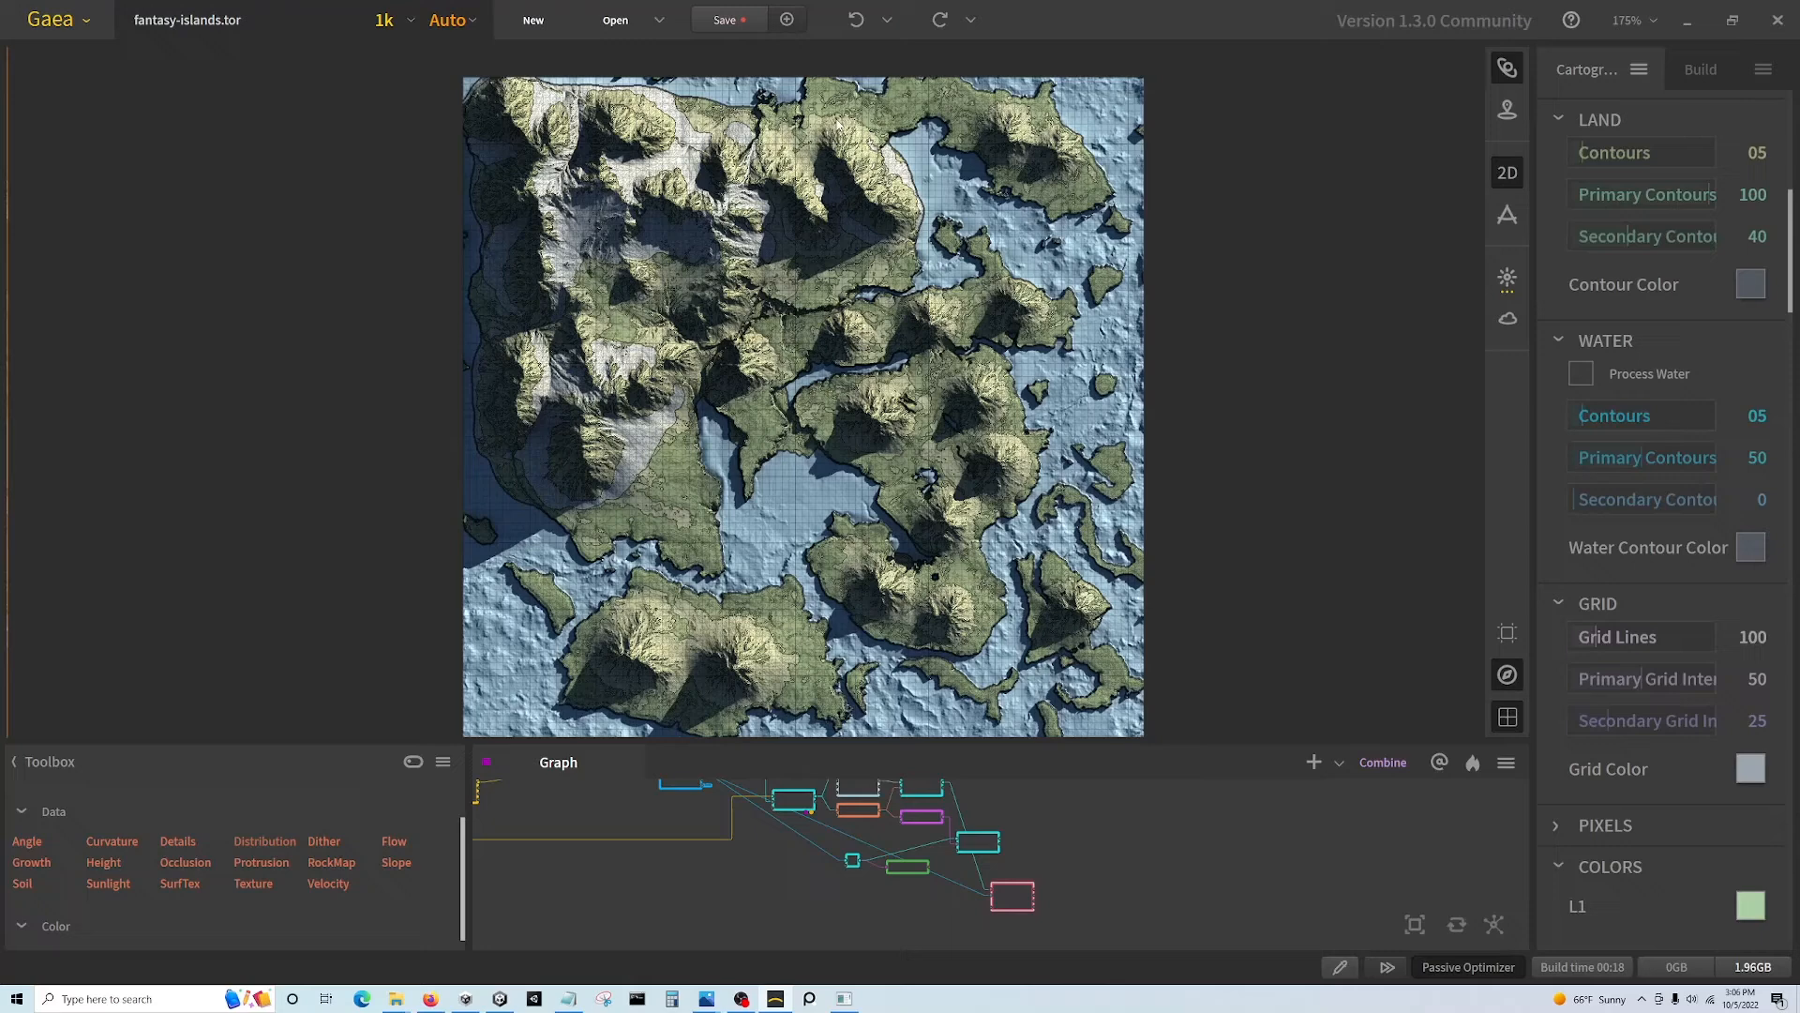
scroll("down", 3)
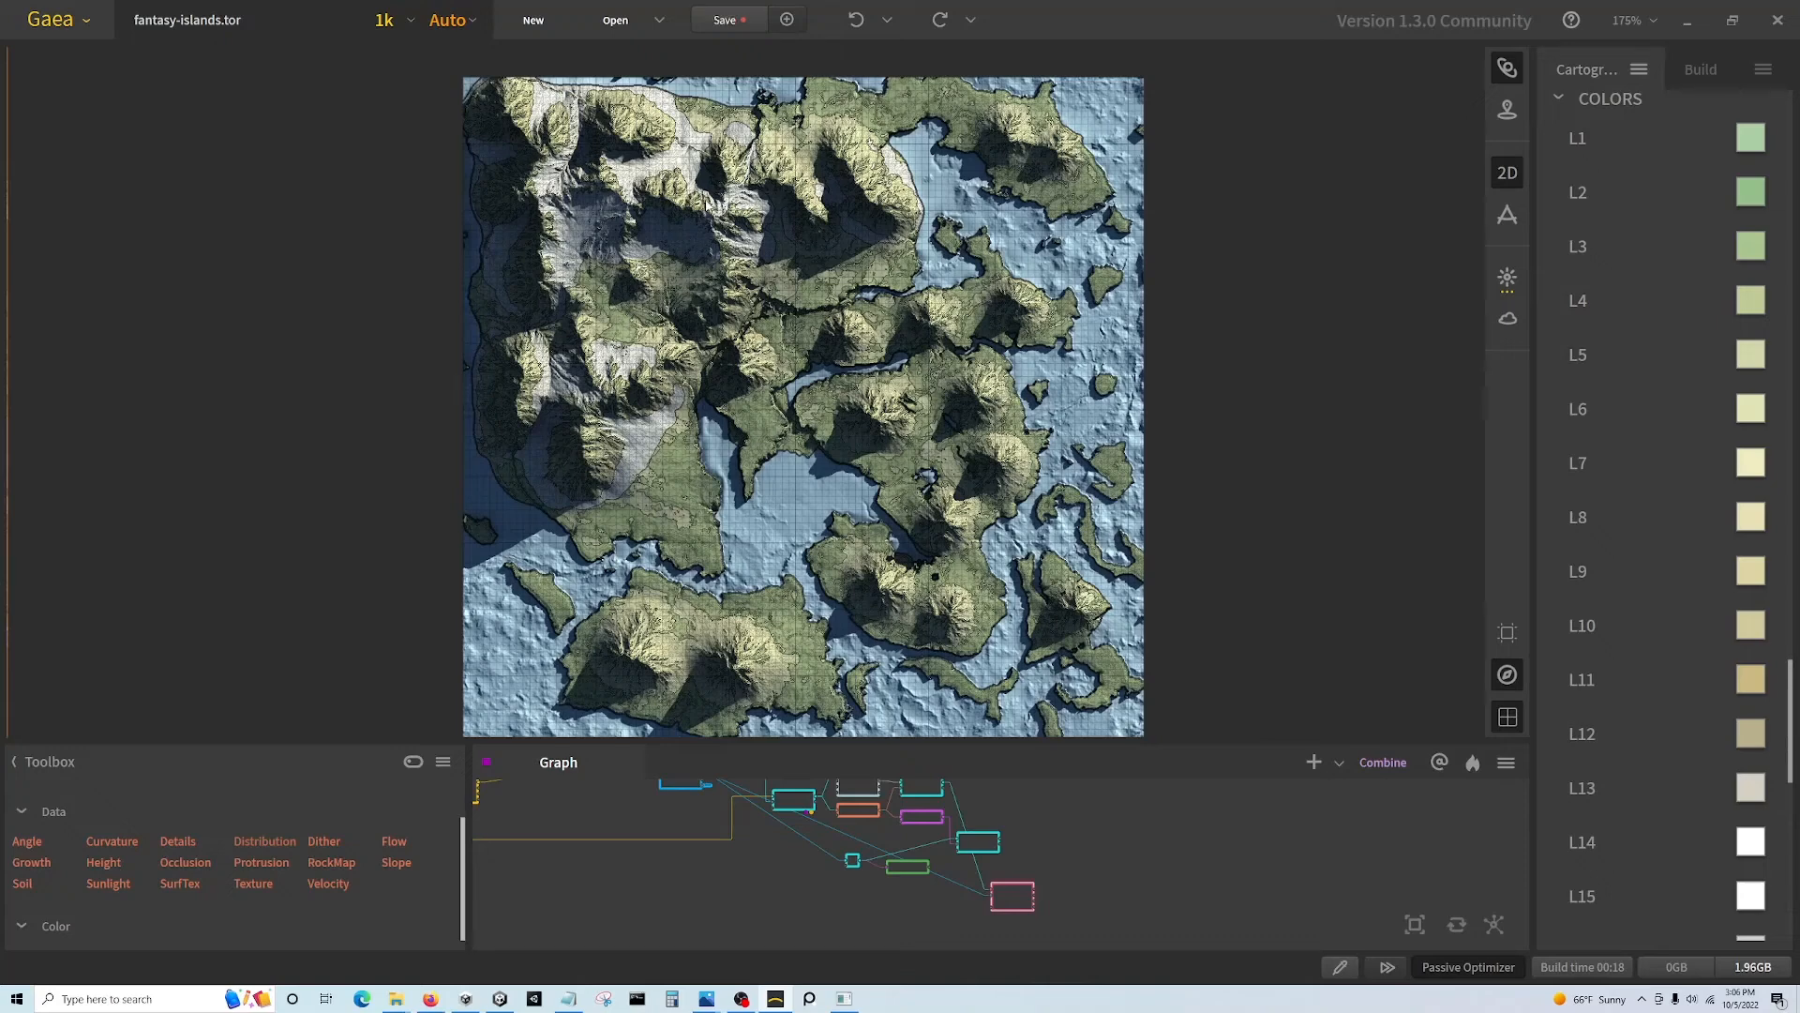
scroll("down", 3)
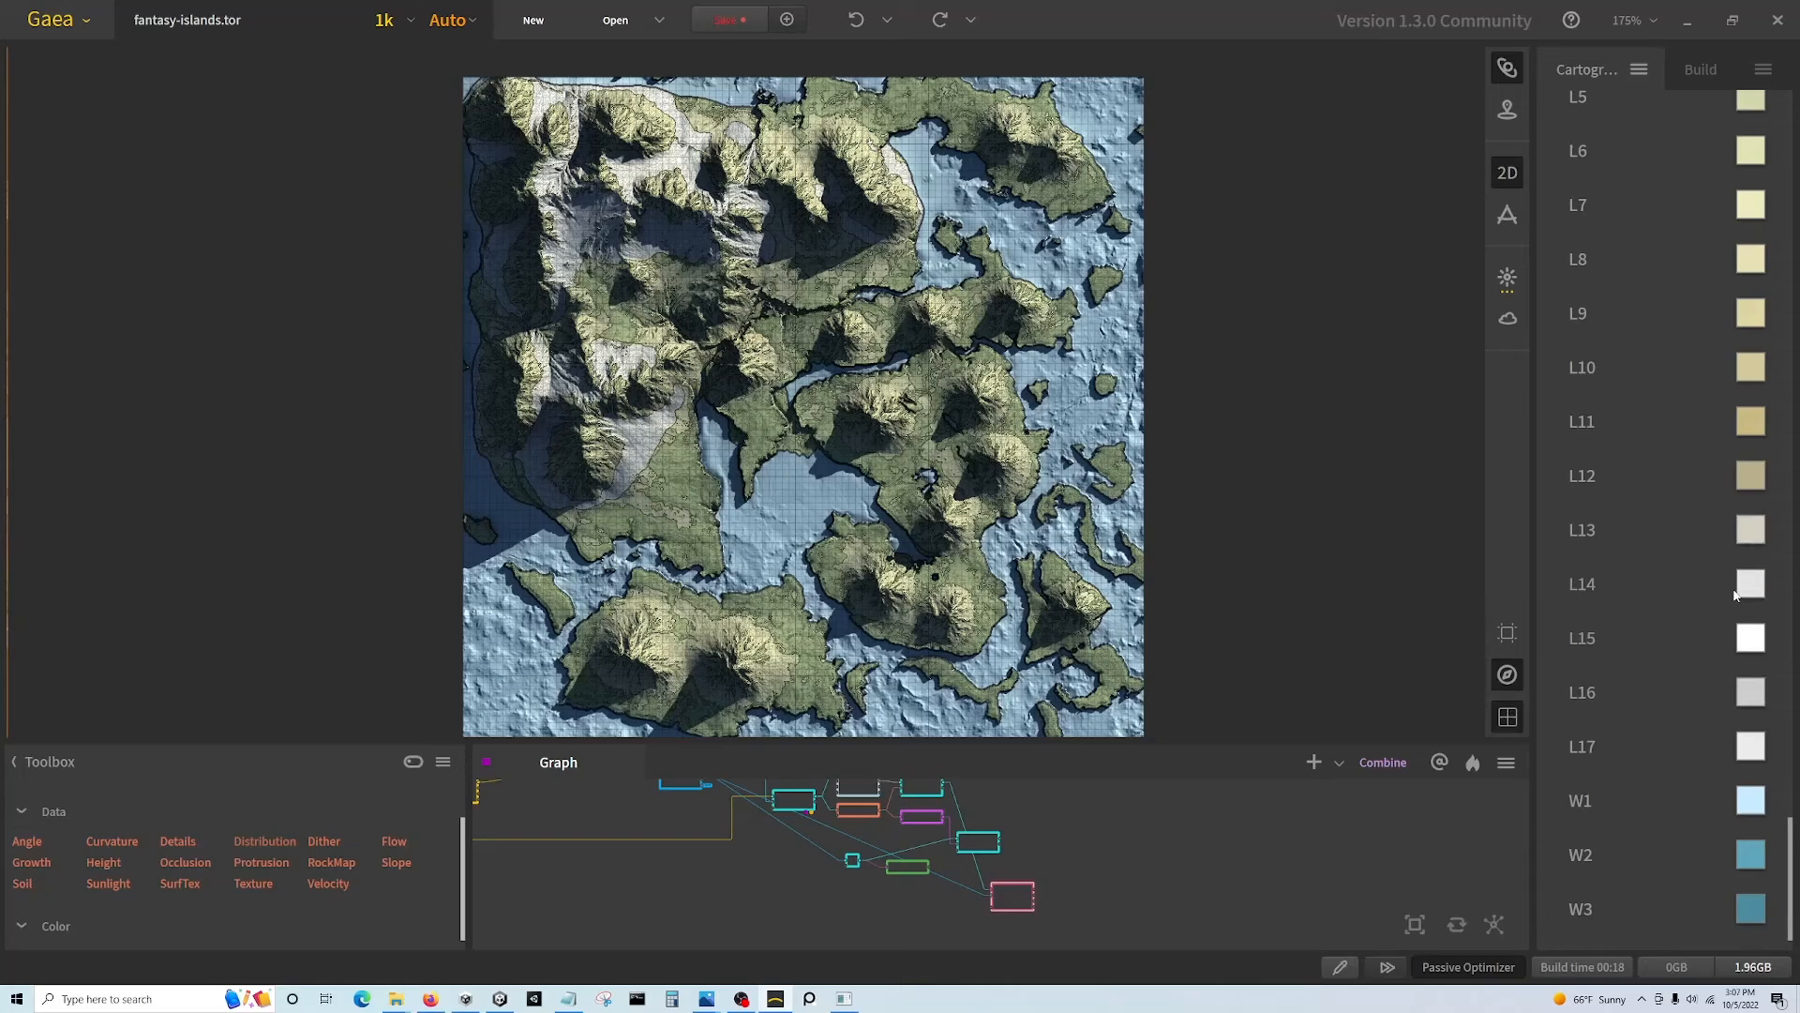
mouse_move(1710, 581)
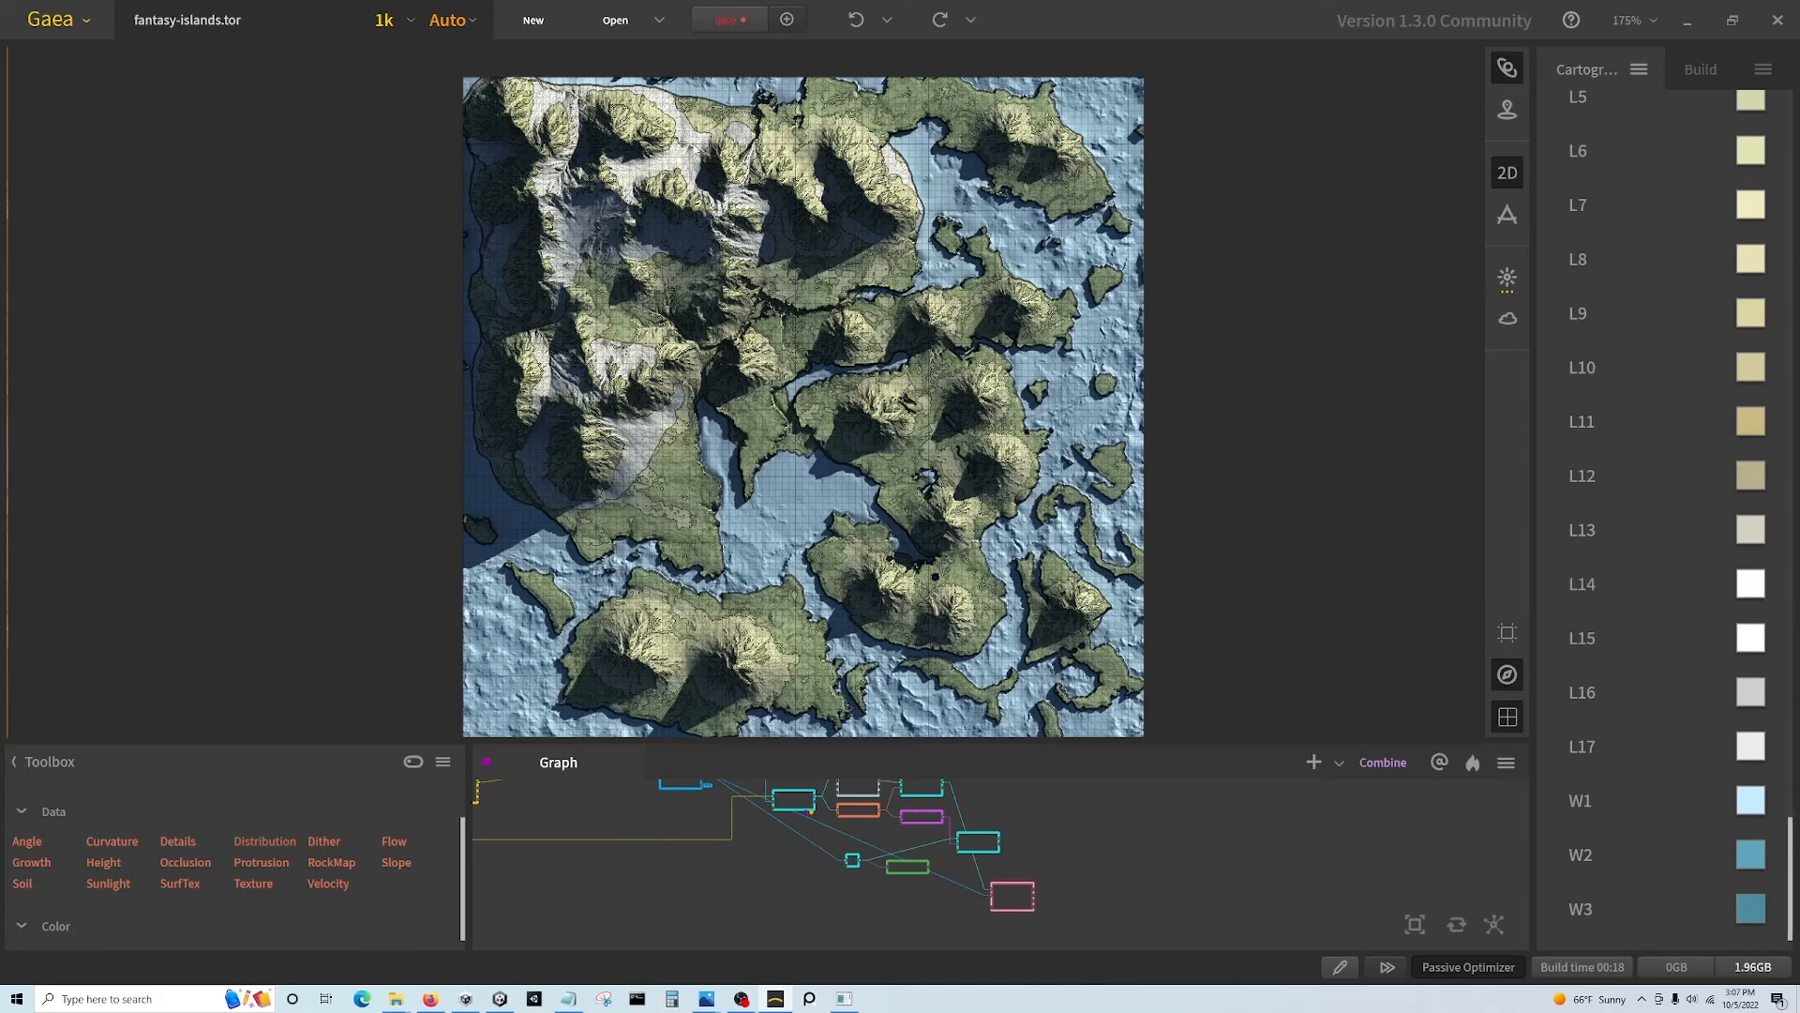
mouse_move(644, 219)
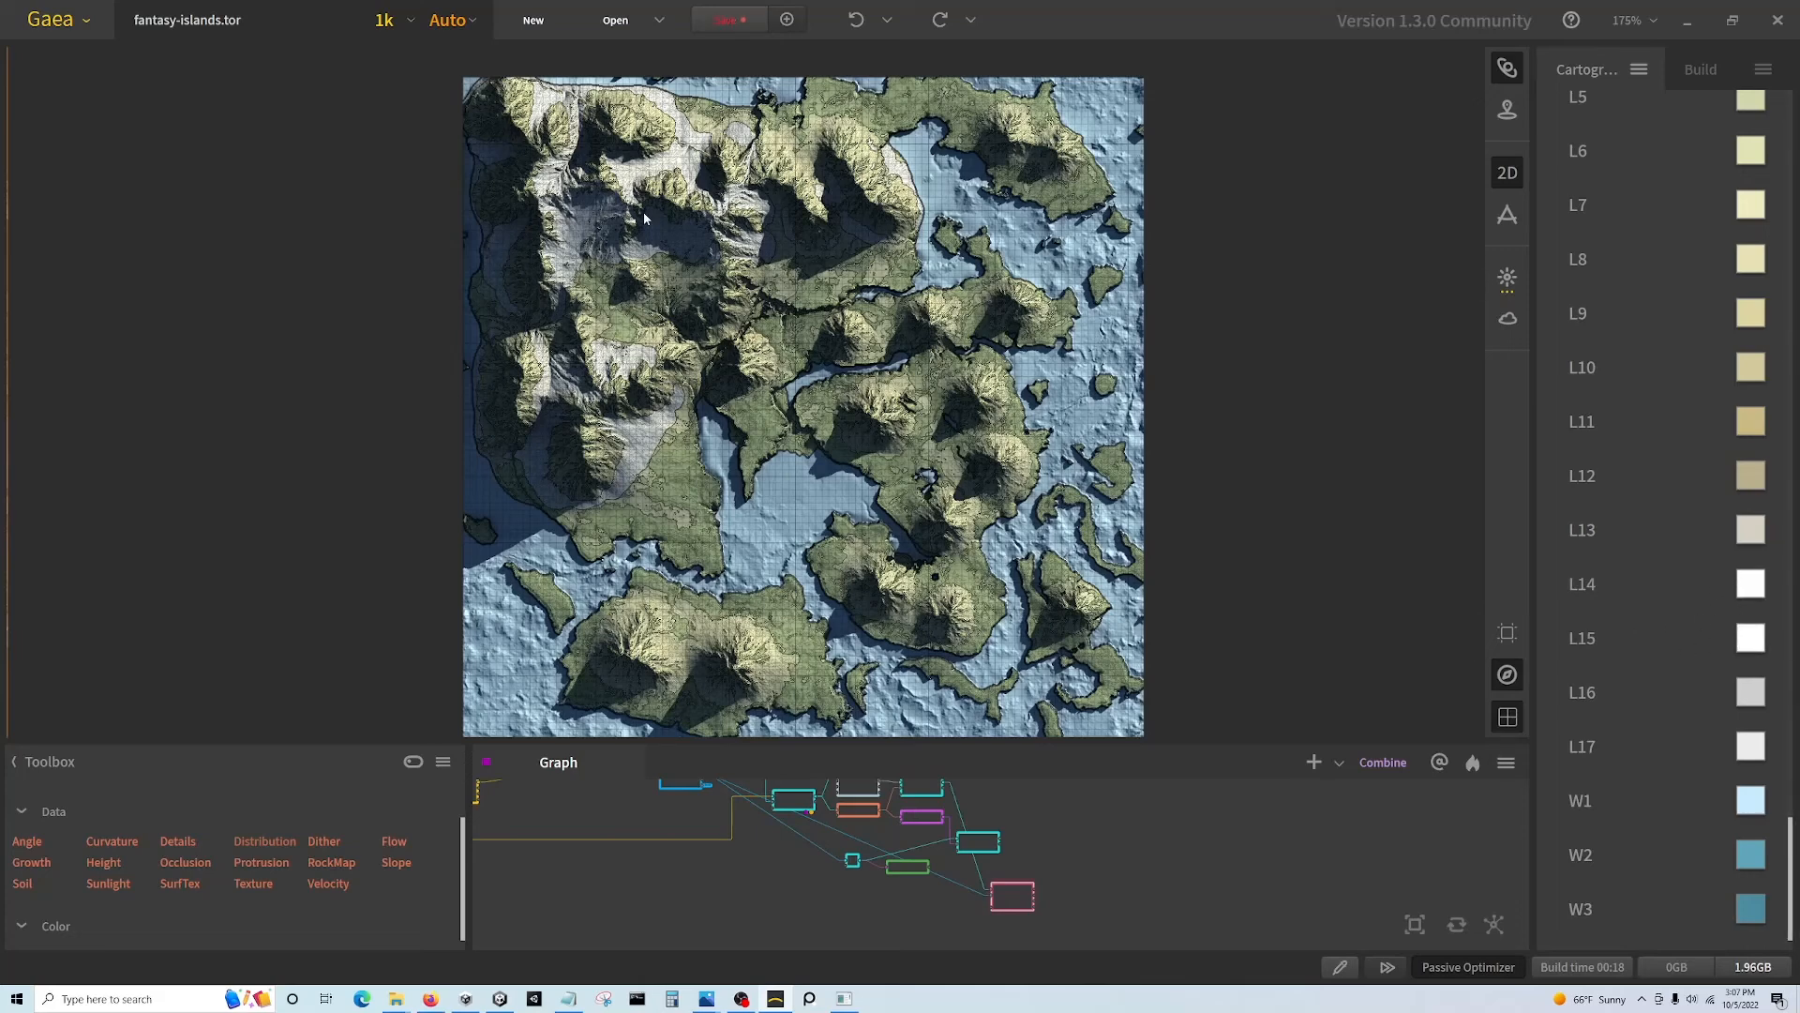
mouse_move(862, 95)
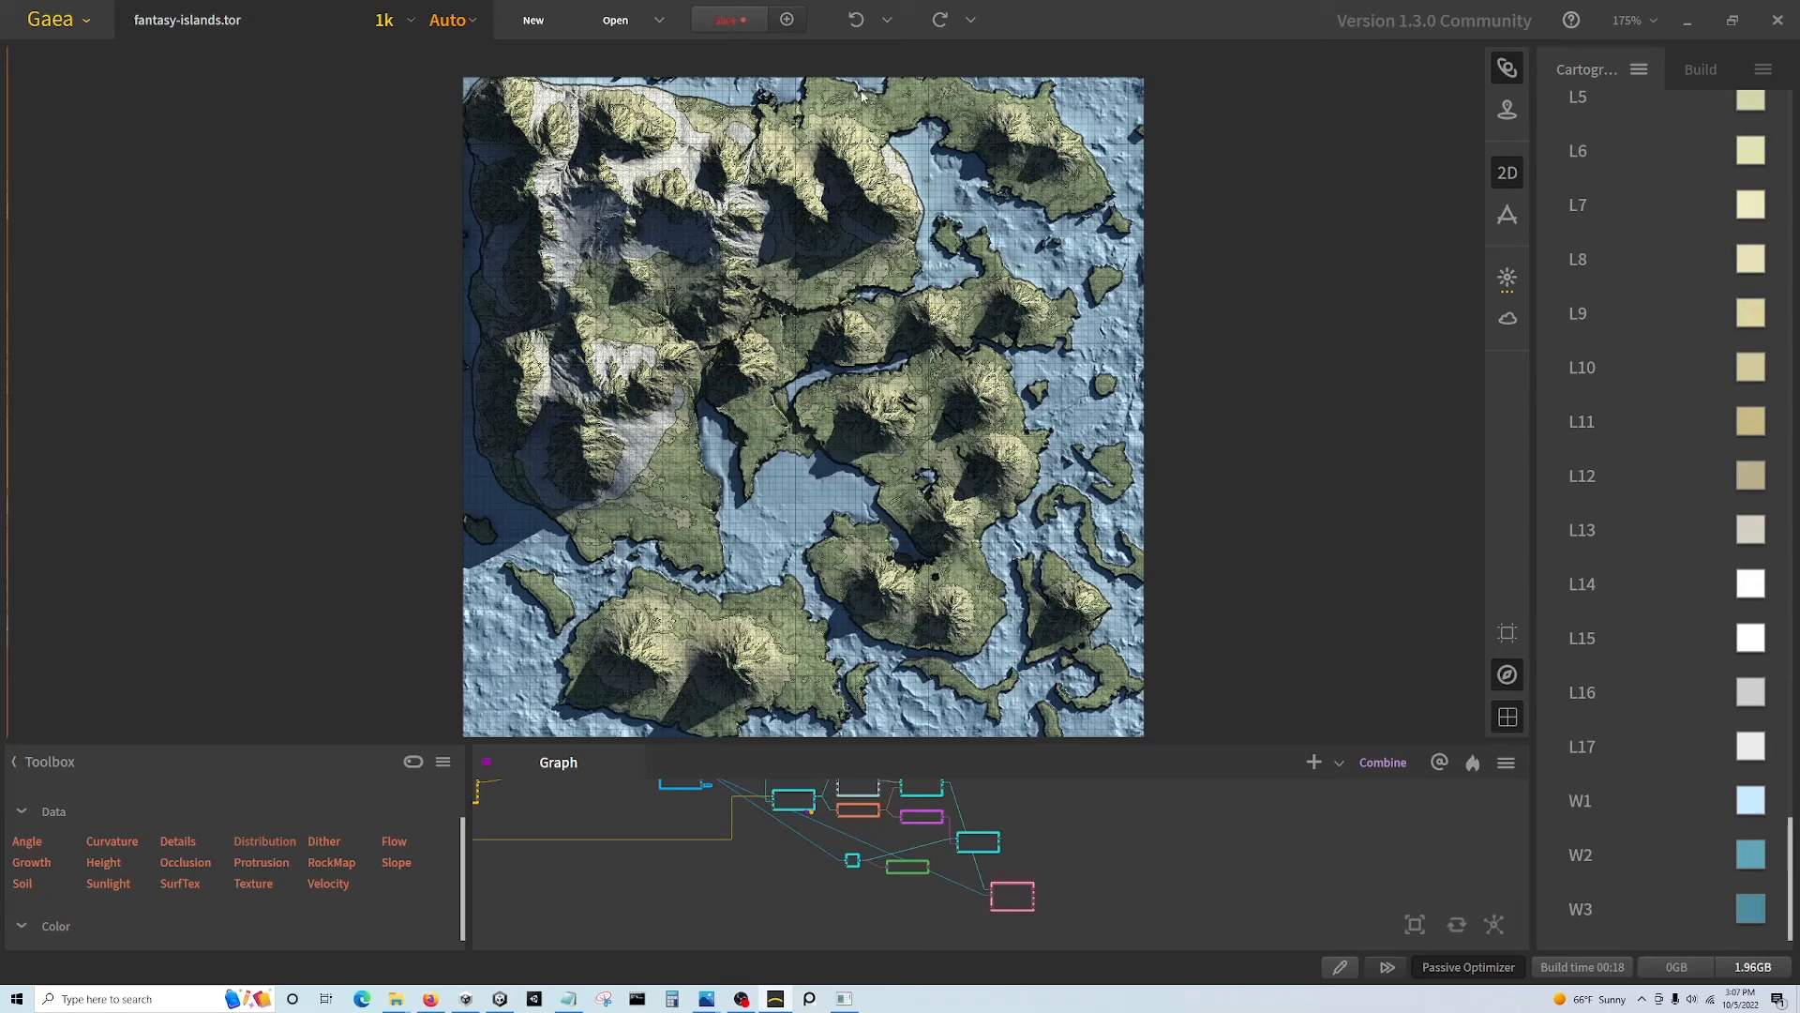
mouse_move(1589, 633)
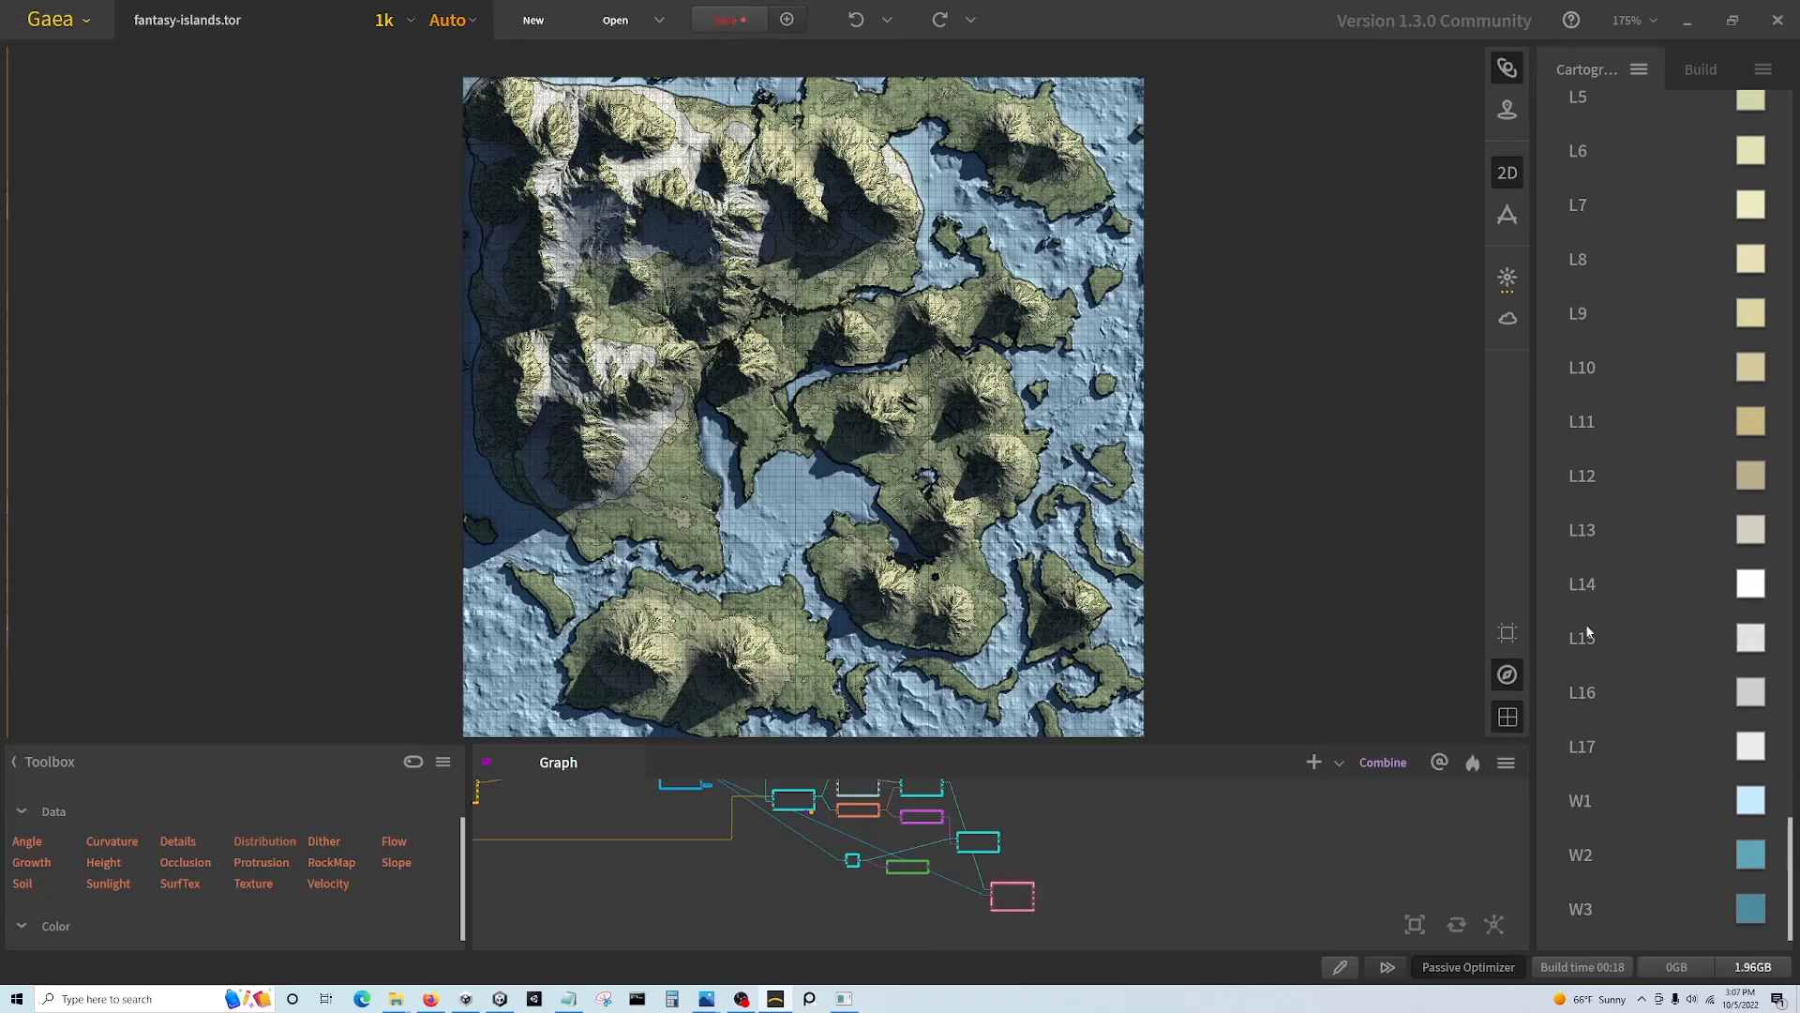
mouse_move(1138, 339)
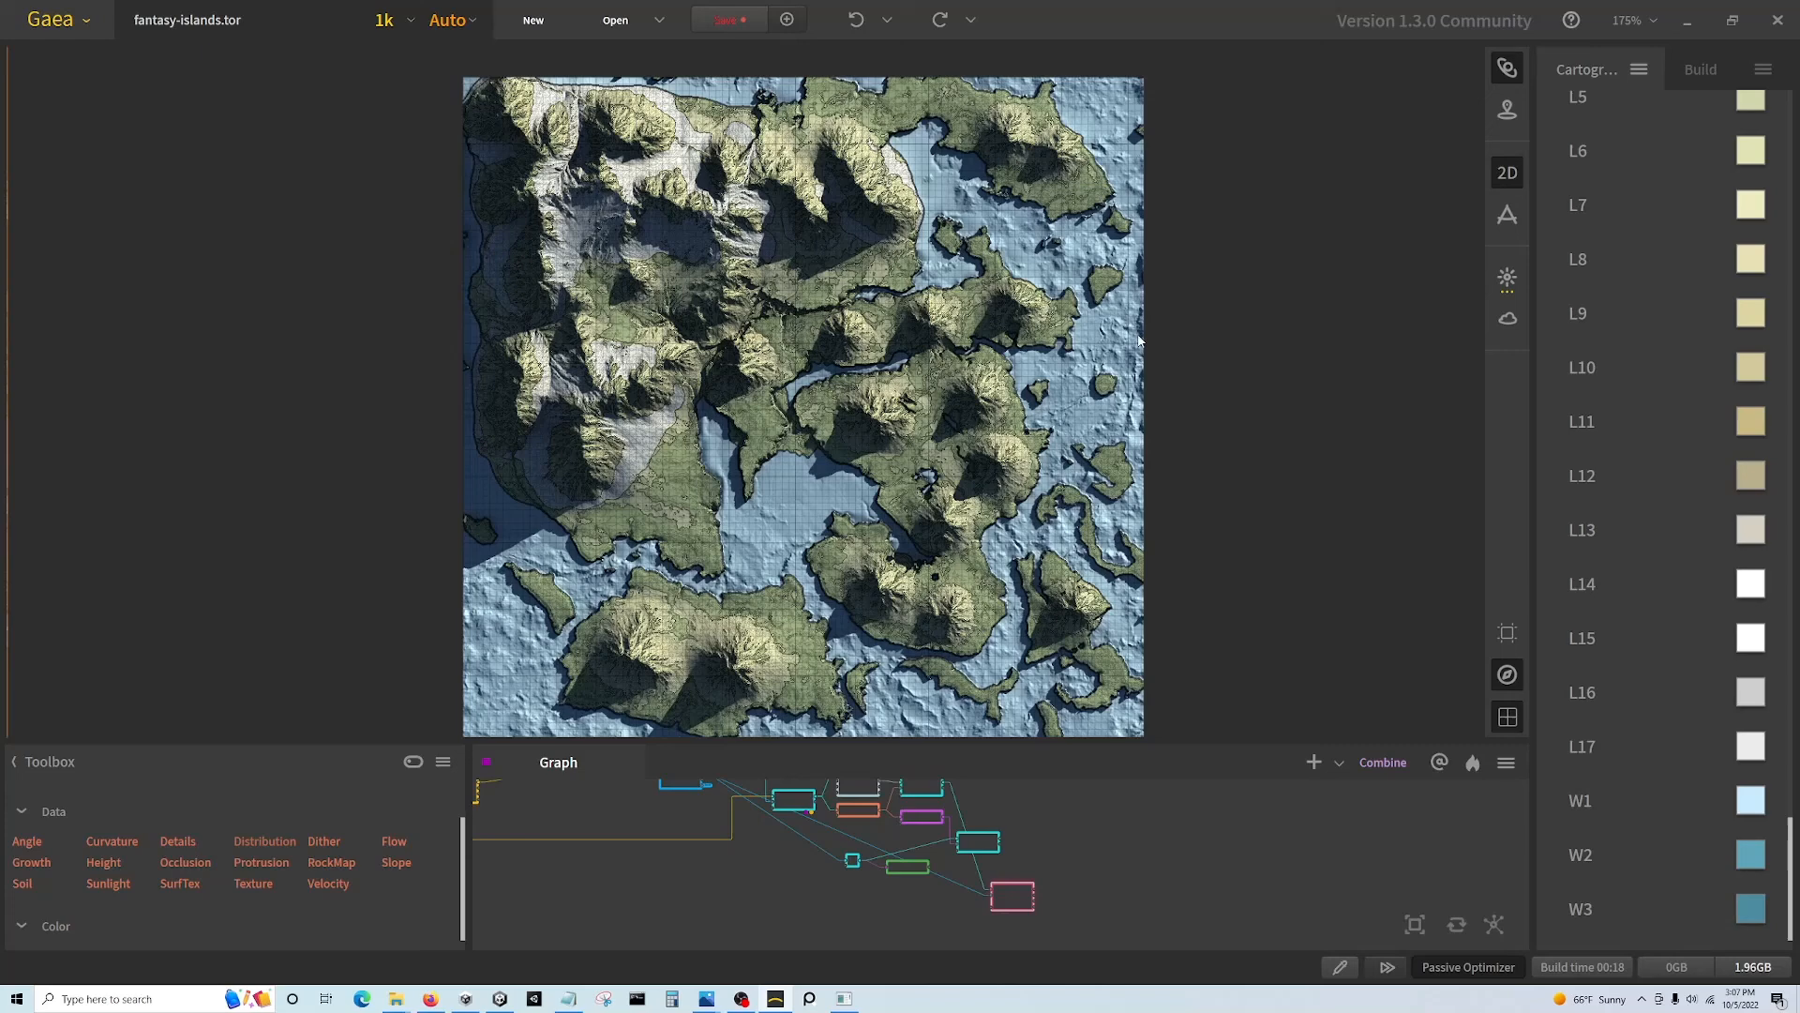